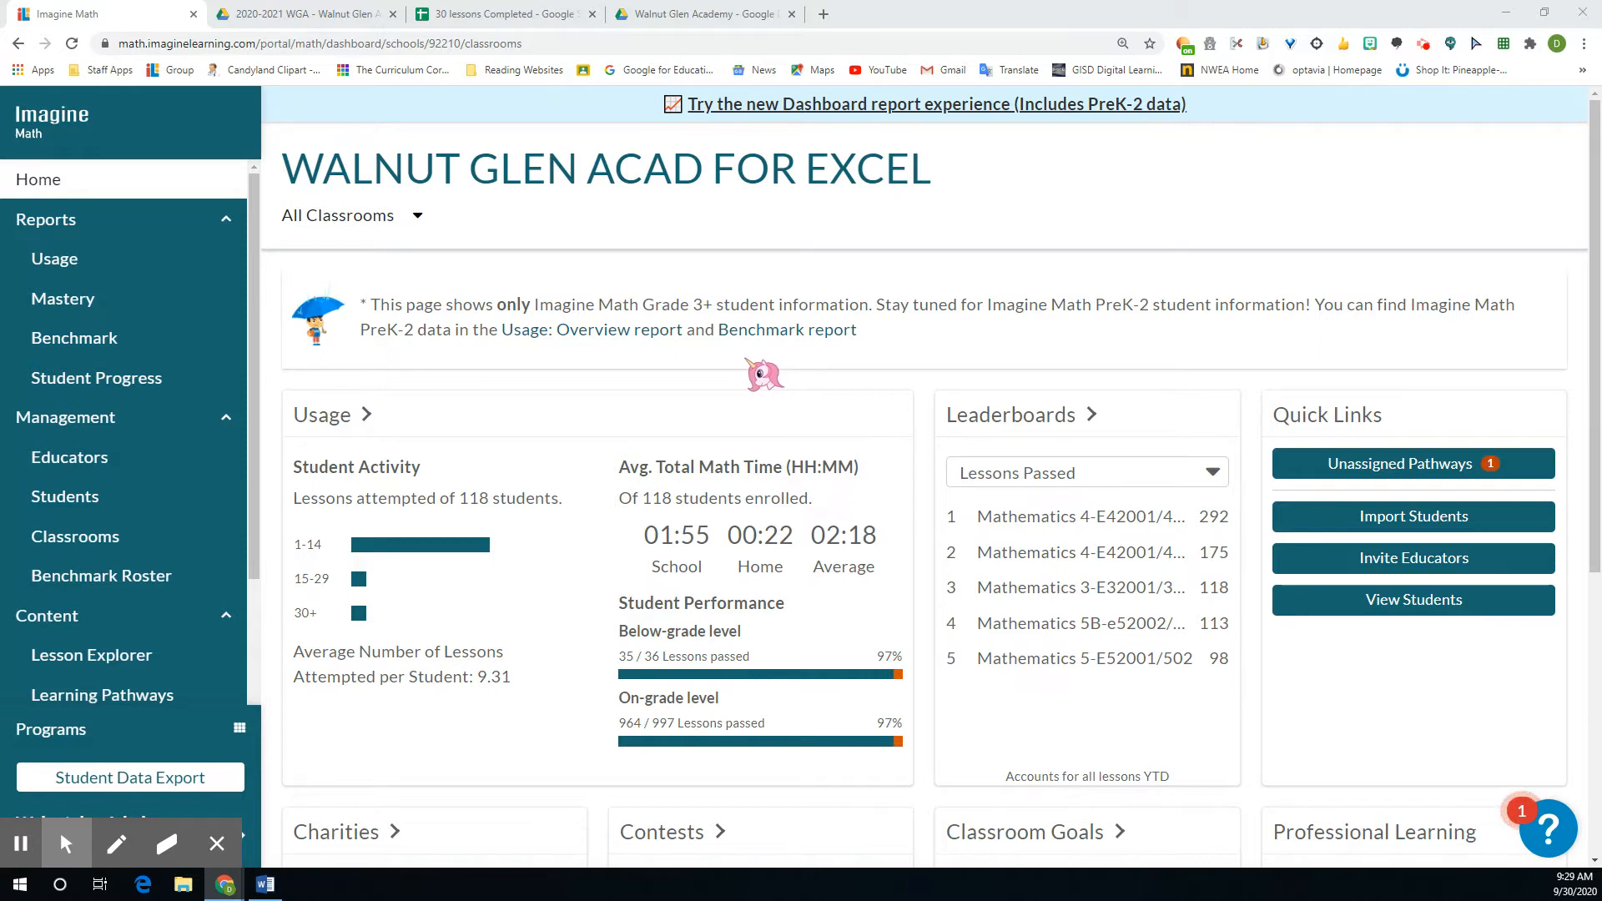
{"action": "mouse_move", "coordinate": [55, 259]}
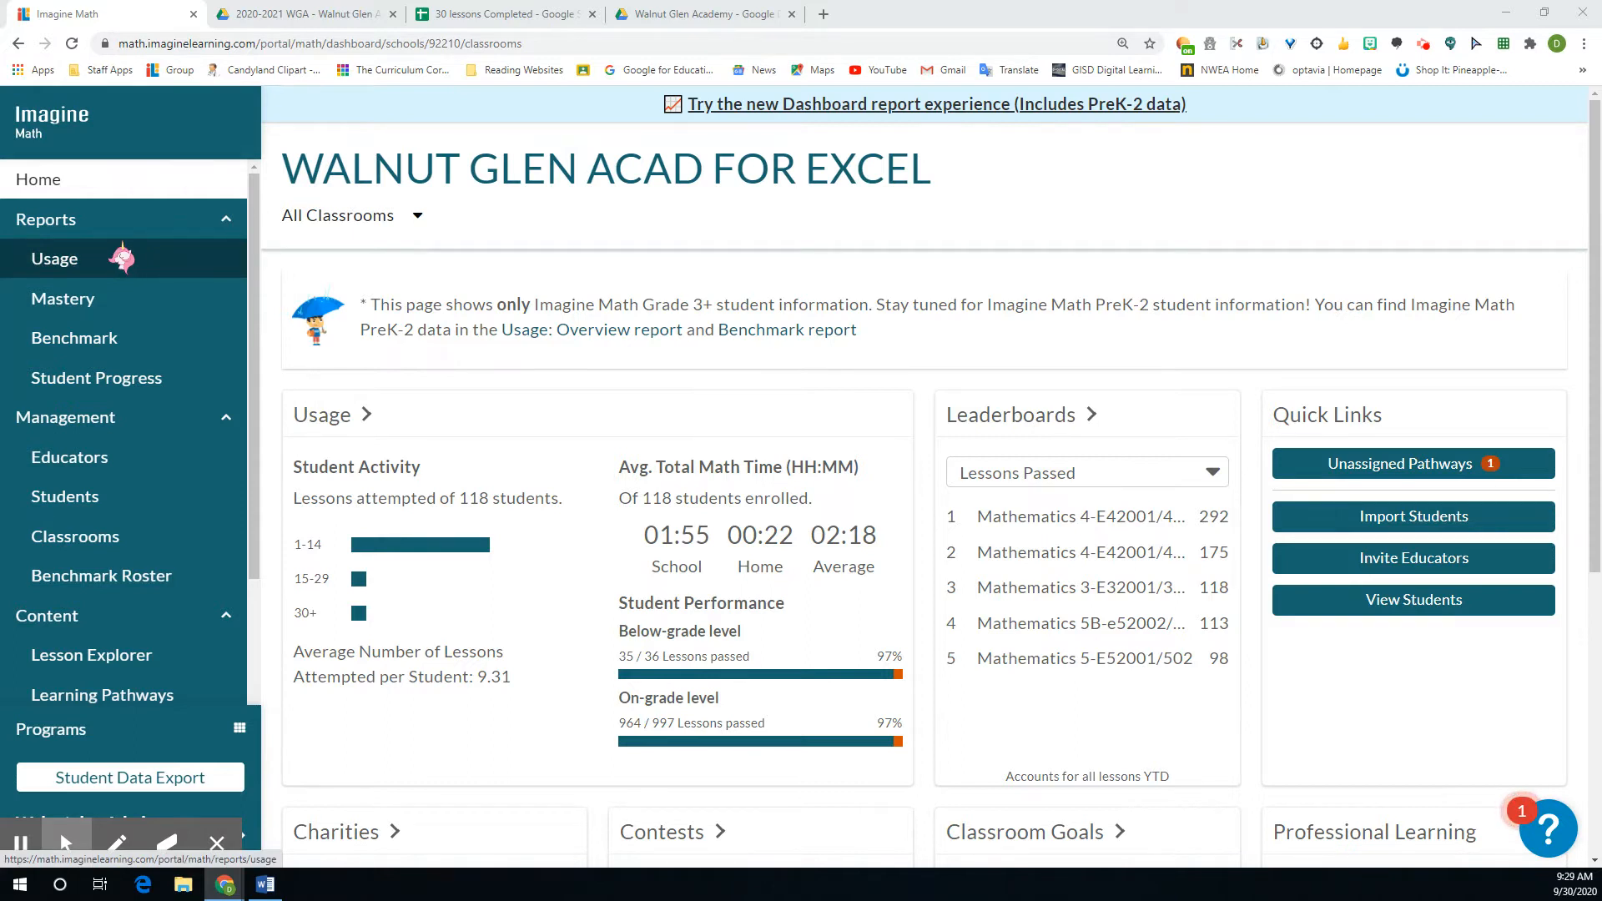
- Open the school's Classrooms list under Management
{"action": "left_click", "coordinate": [64, 417]}
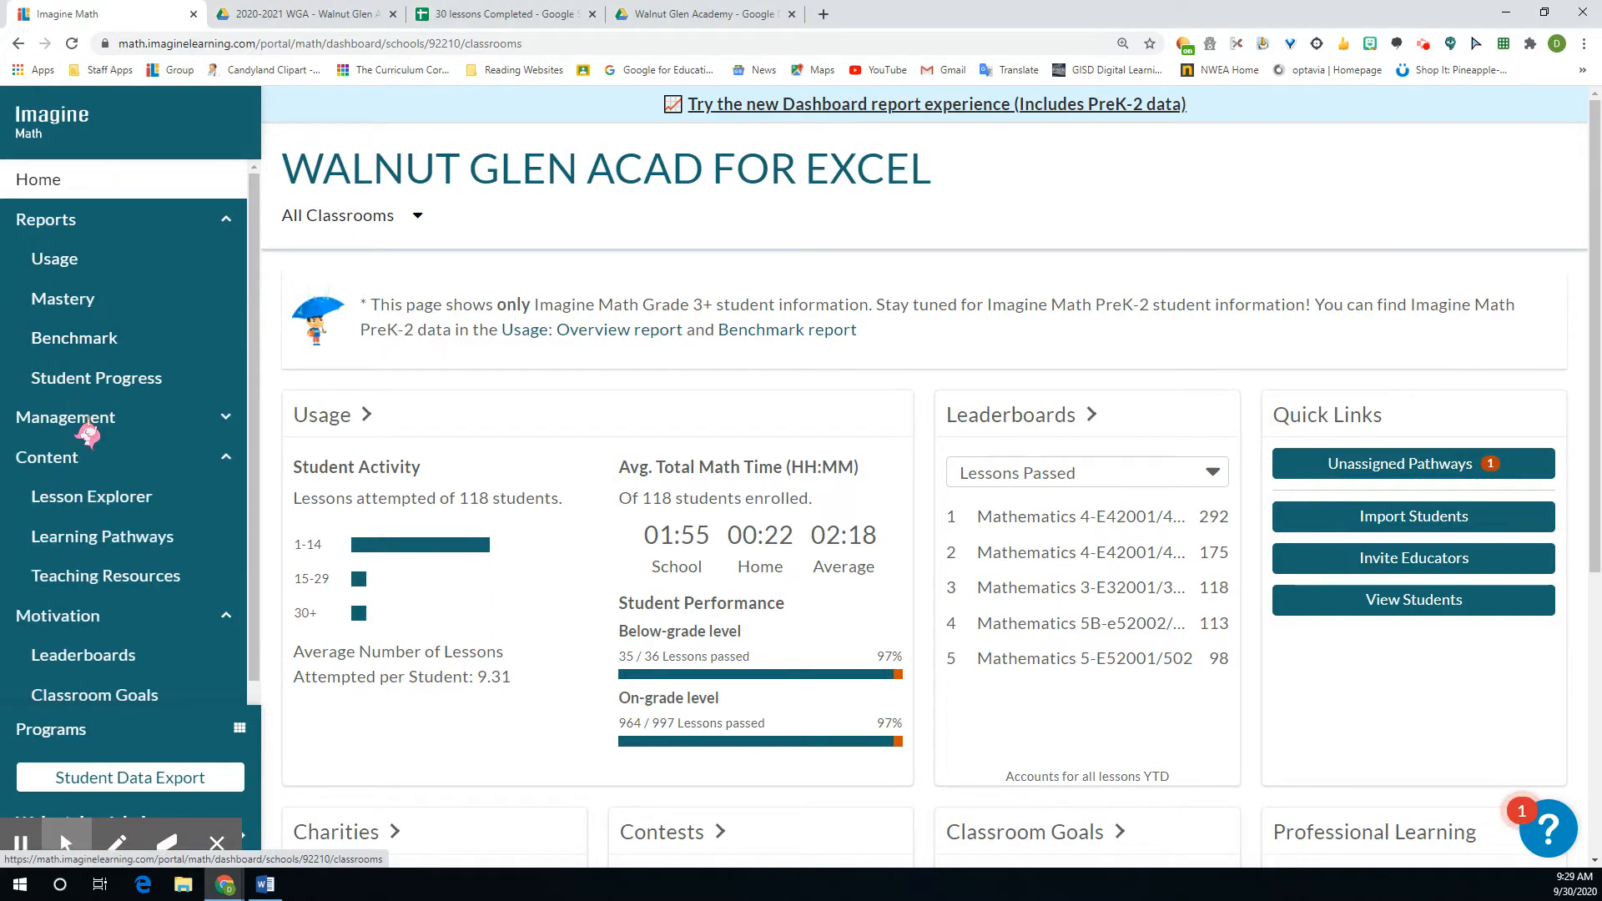
{"action": "left_click", "coordinate": [65, 417]}
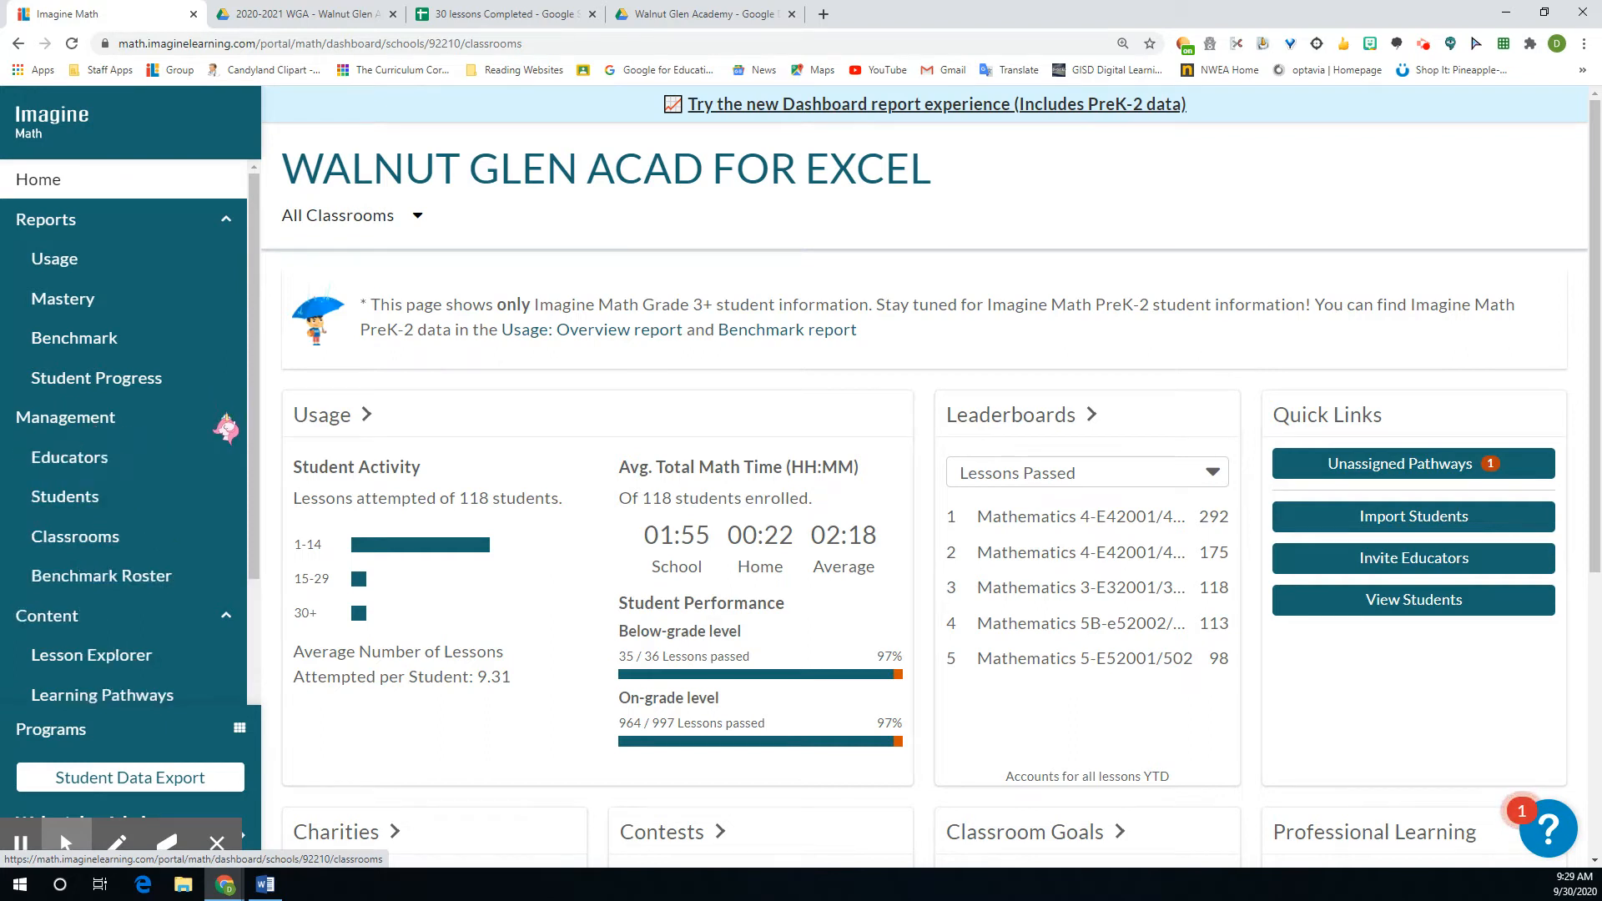
{"action": "left_click", "coordinate": [64, 495]}
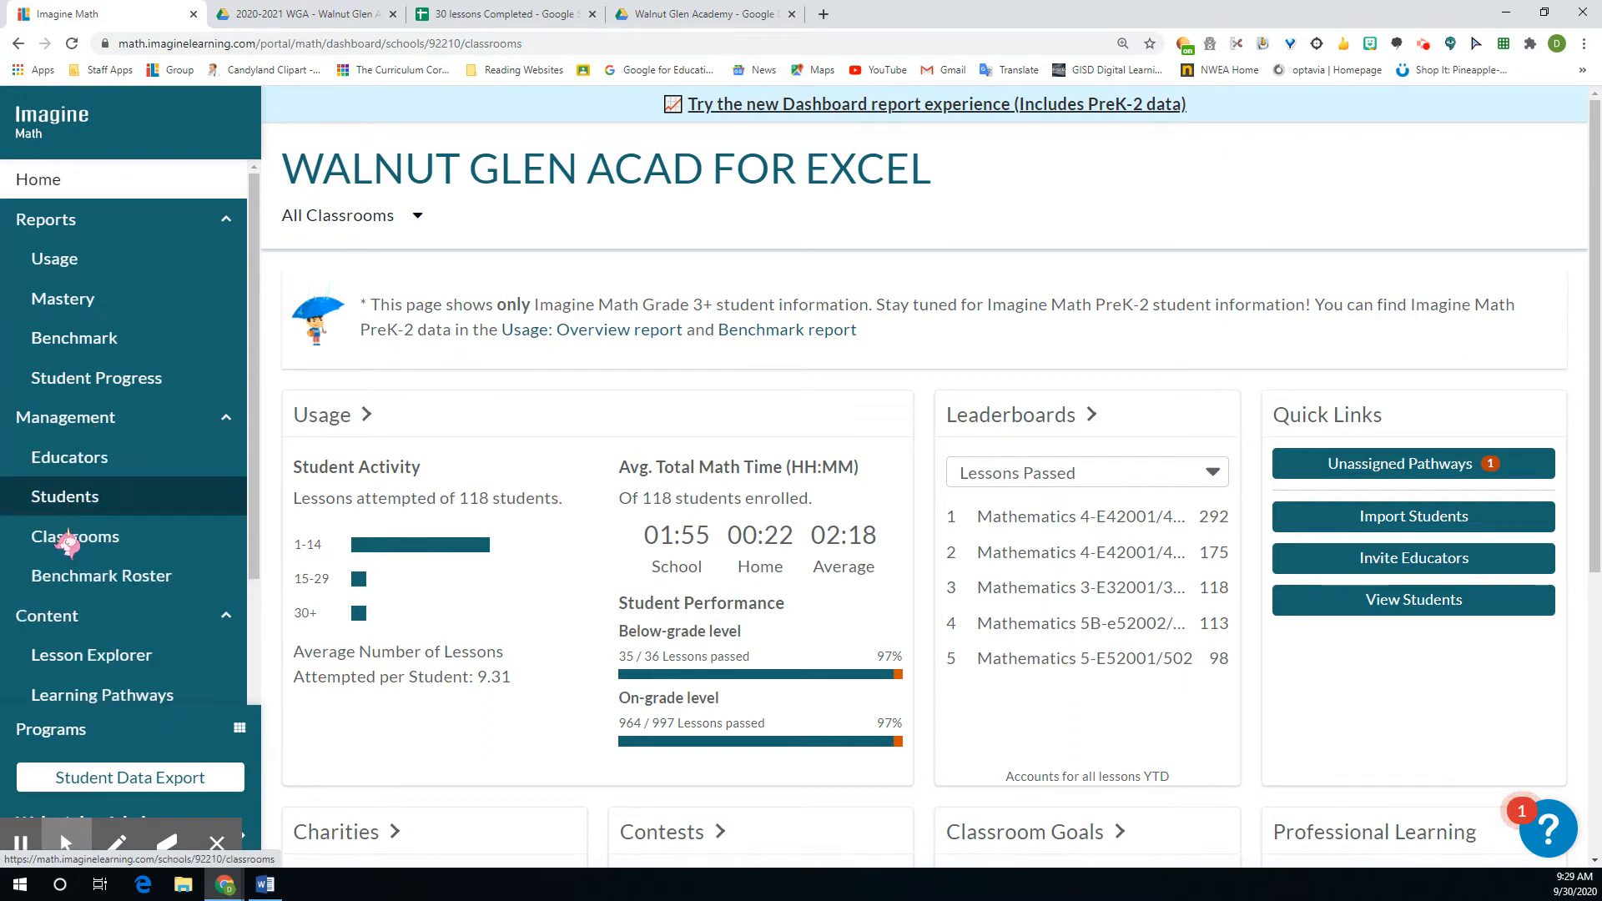
{"action": "left_click", "coordinate": [74, 537]}
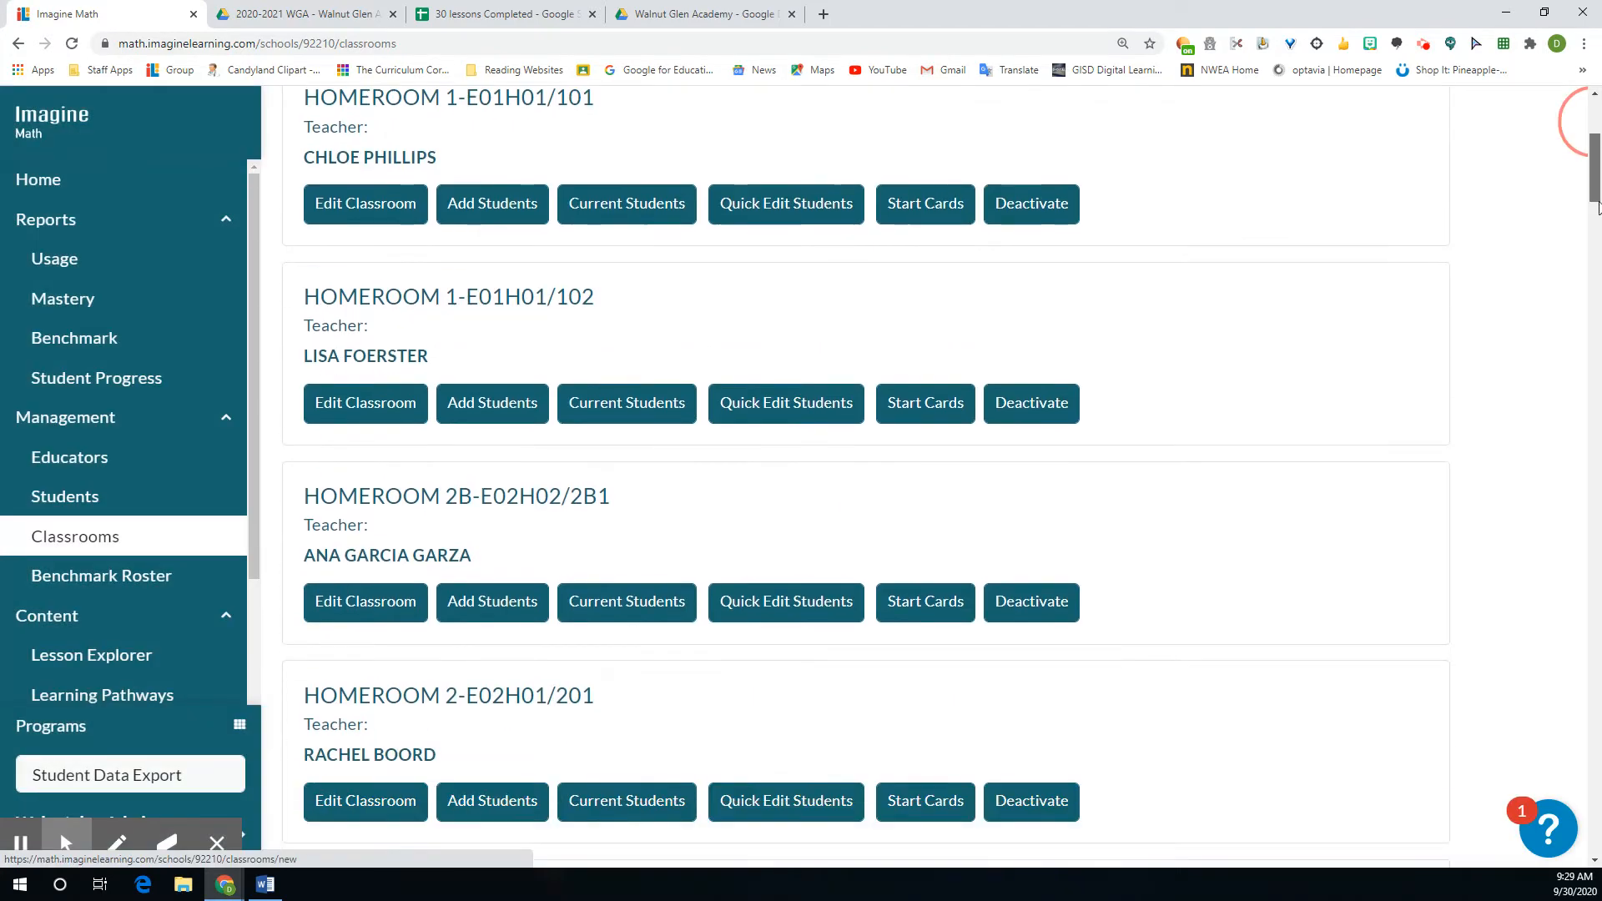
- Show Current Students for HOMEROOM 4-E04H01/403
{"action": "scroll", "scroll_direction": "down", "scroll_amount": 3}
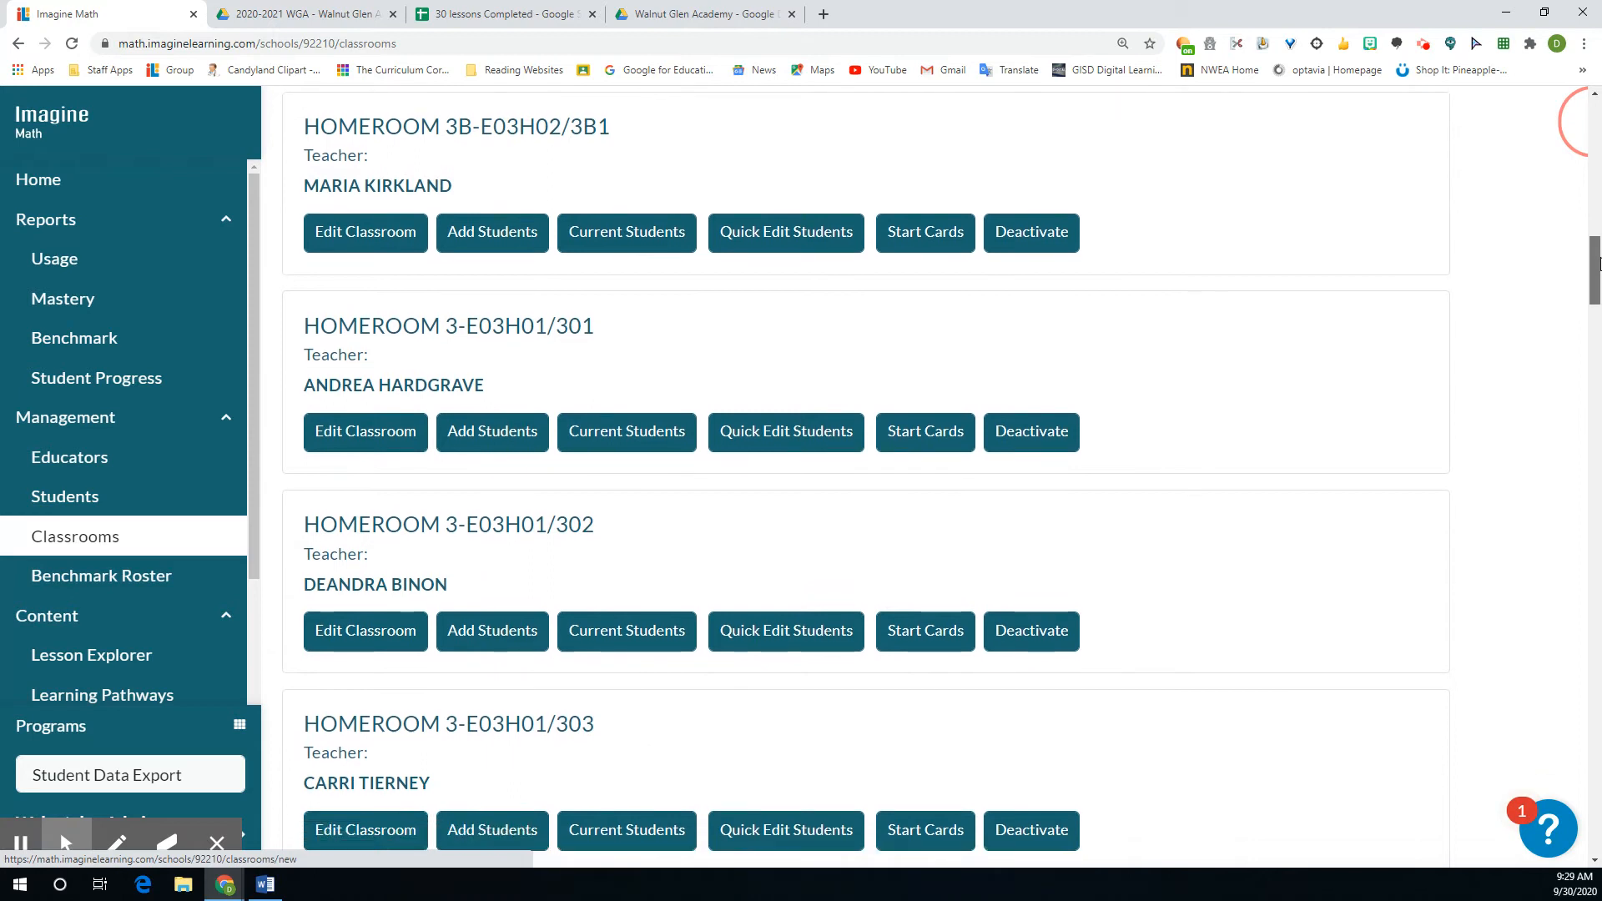
{"action": "scroll", "scroll_direction": "down", "scroll_amount": 3}
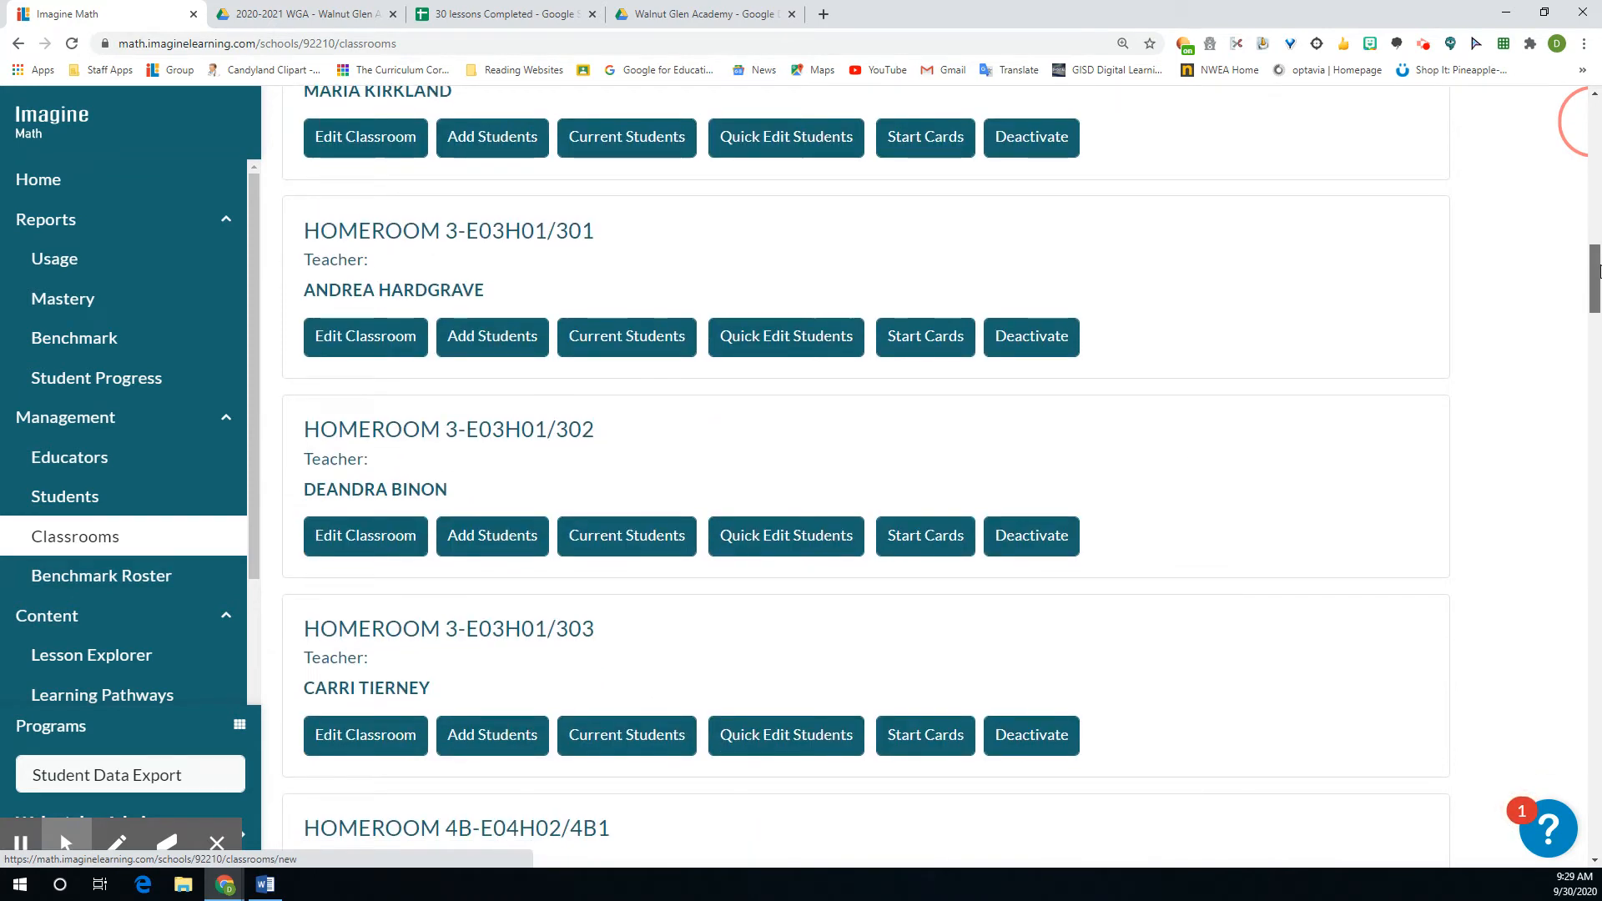
{"action": "scroll", "scroll_direction": "down", "scroll_amount": 3}
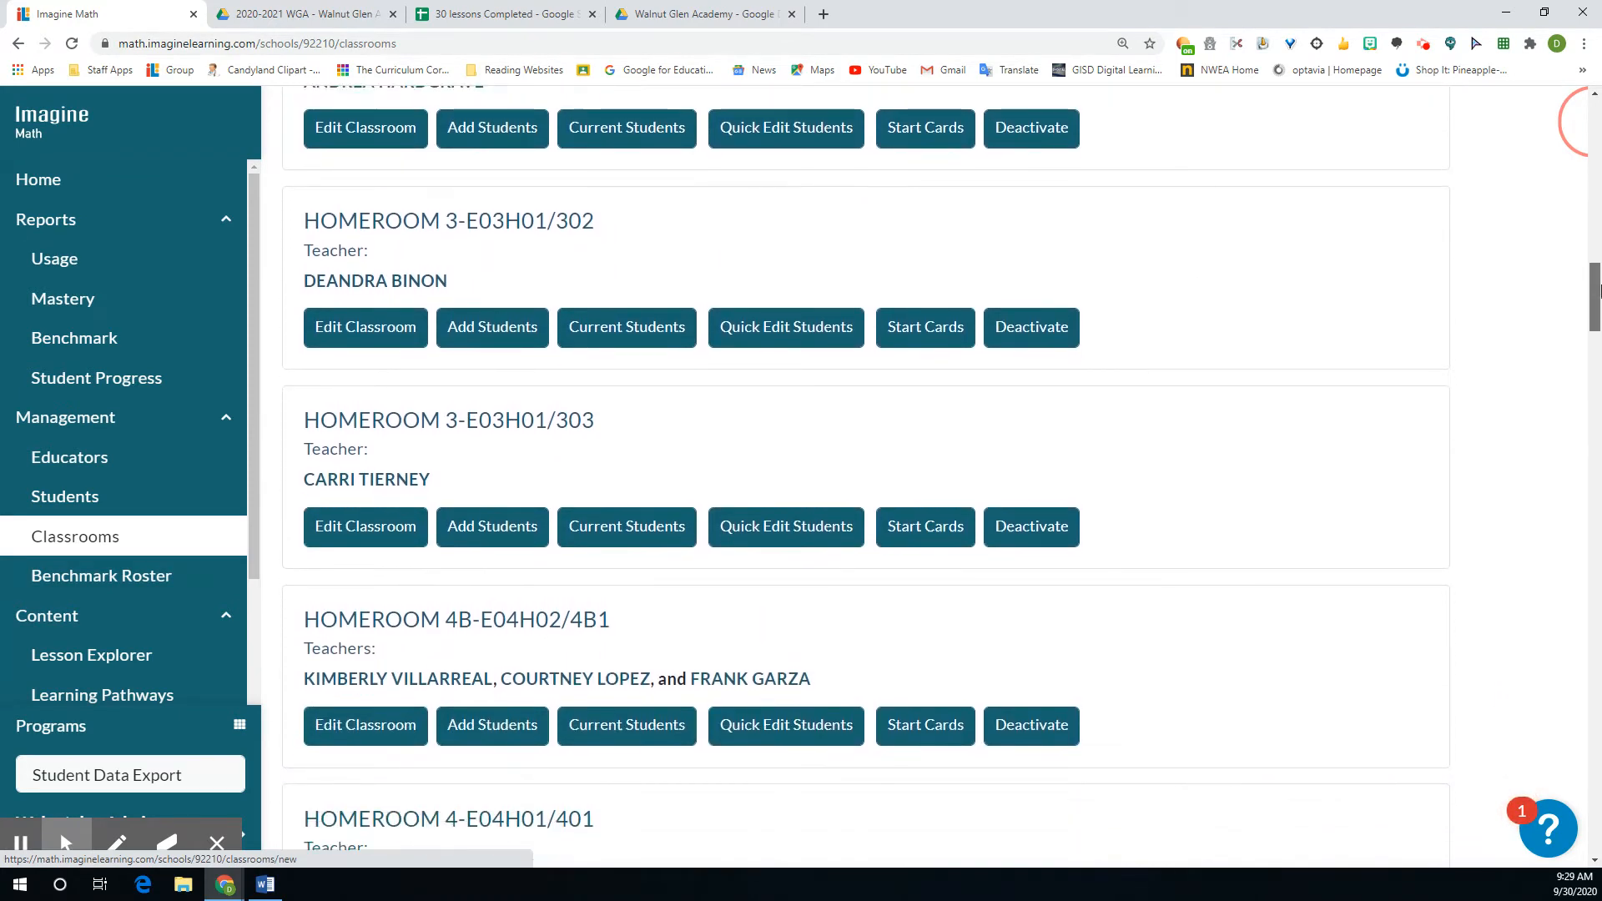
{"action": "scroll", "scroll_direction": "down", "scroll_amount": 3}
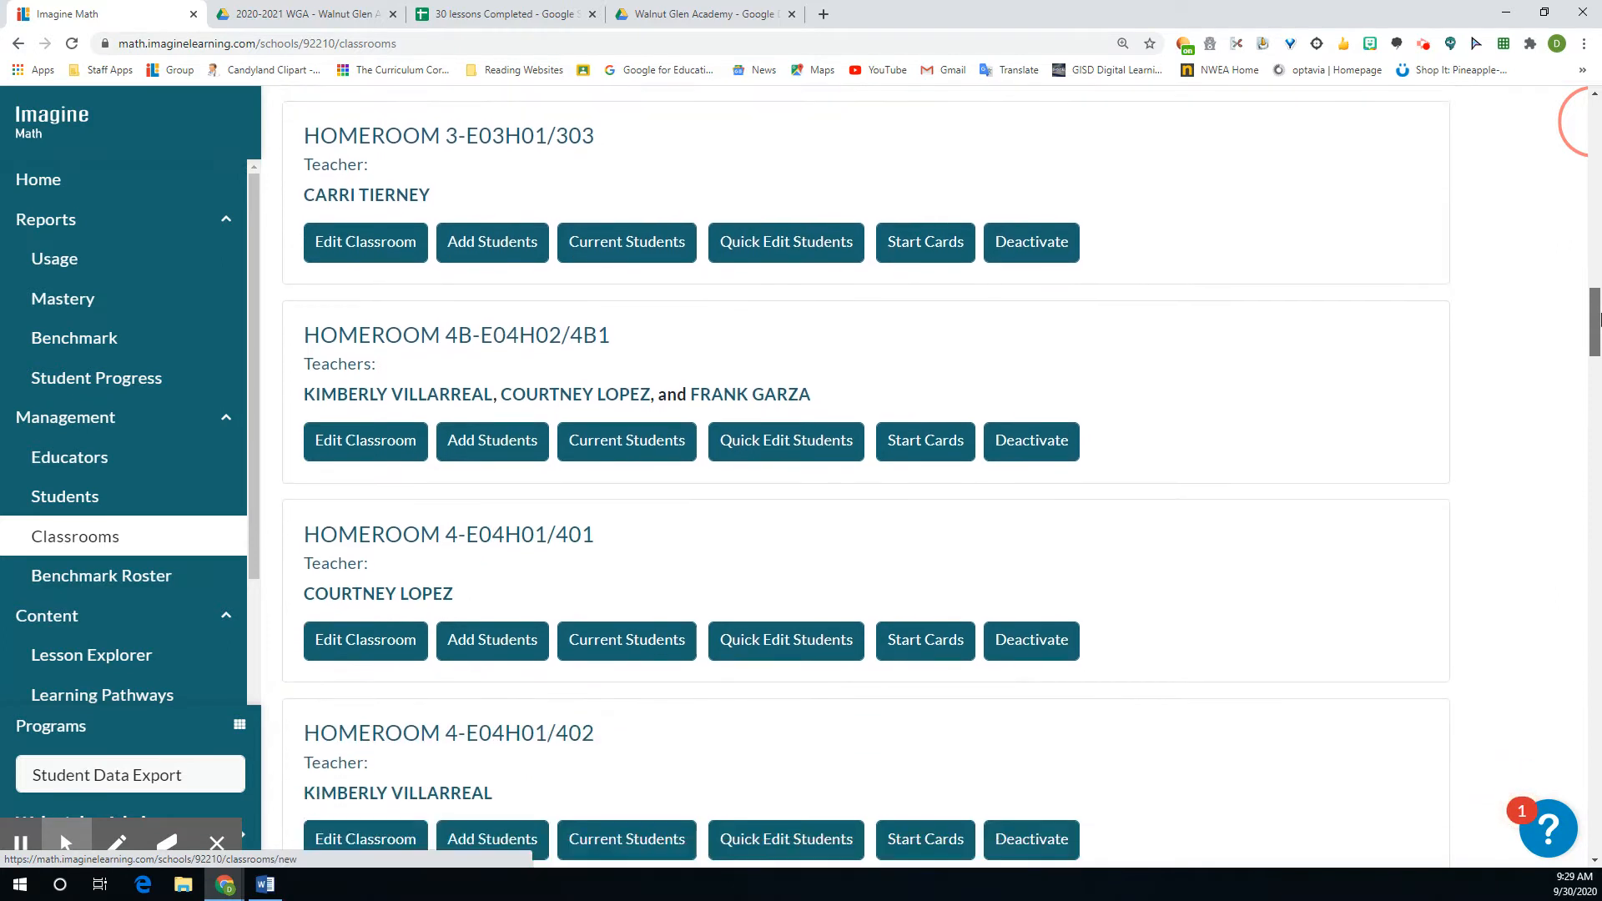
{"action": "scroll", "scroll_direction": "down", "scroll_amount": 3}
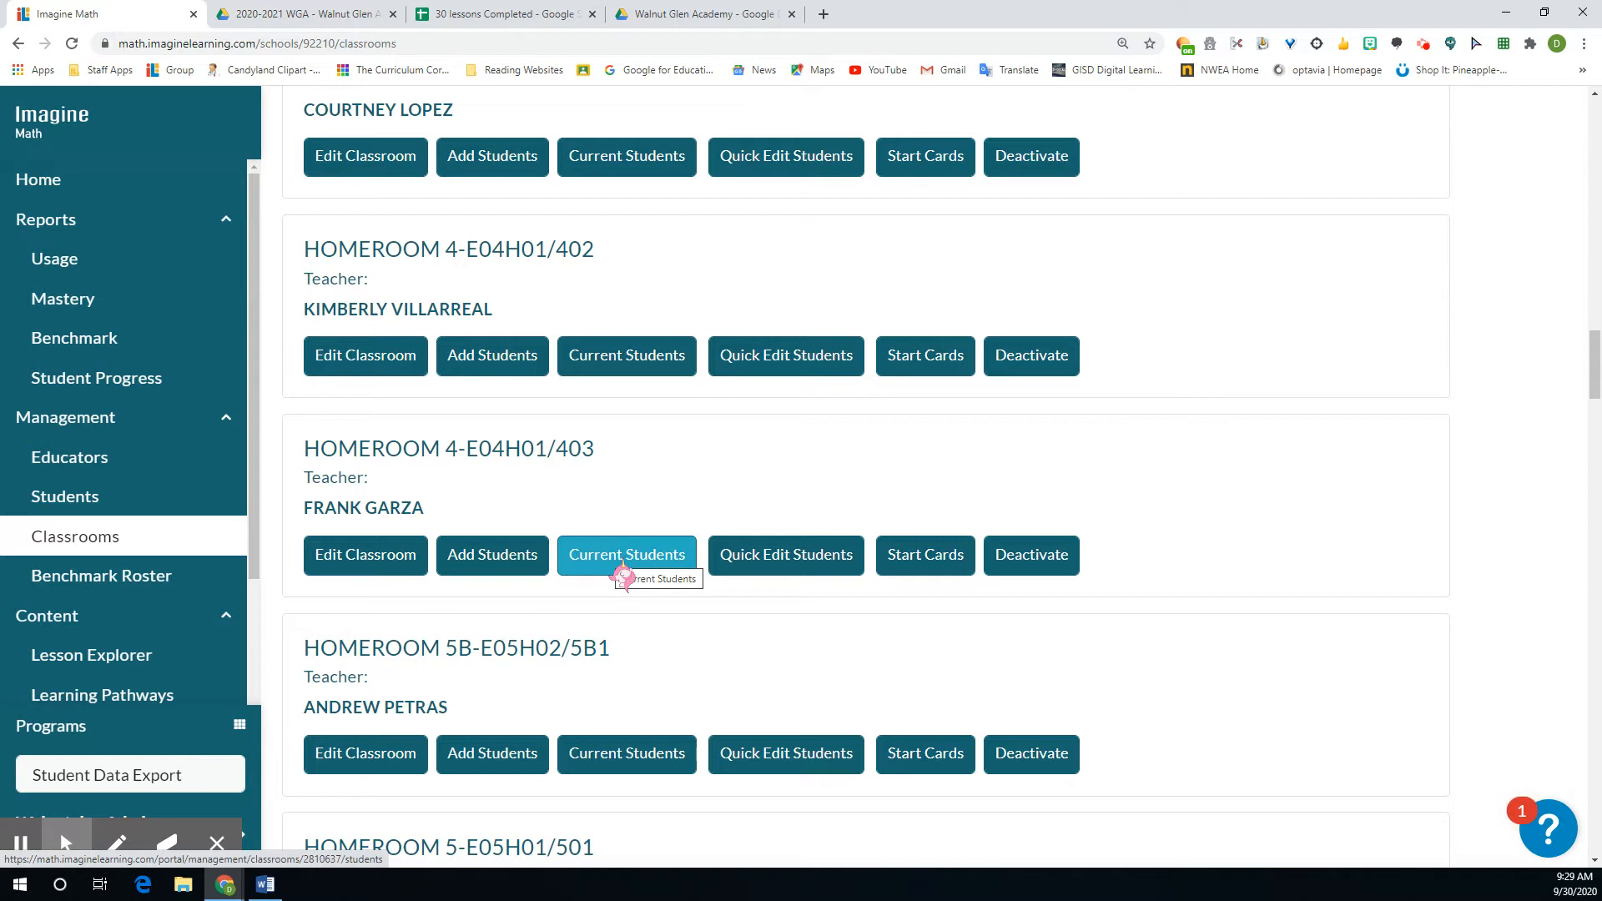
{"action": "left_click", "coordinate": [627, 554]}
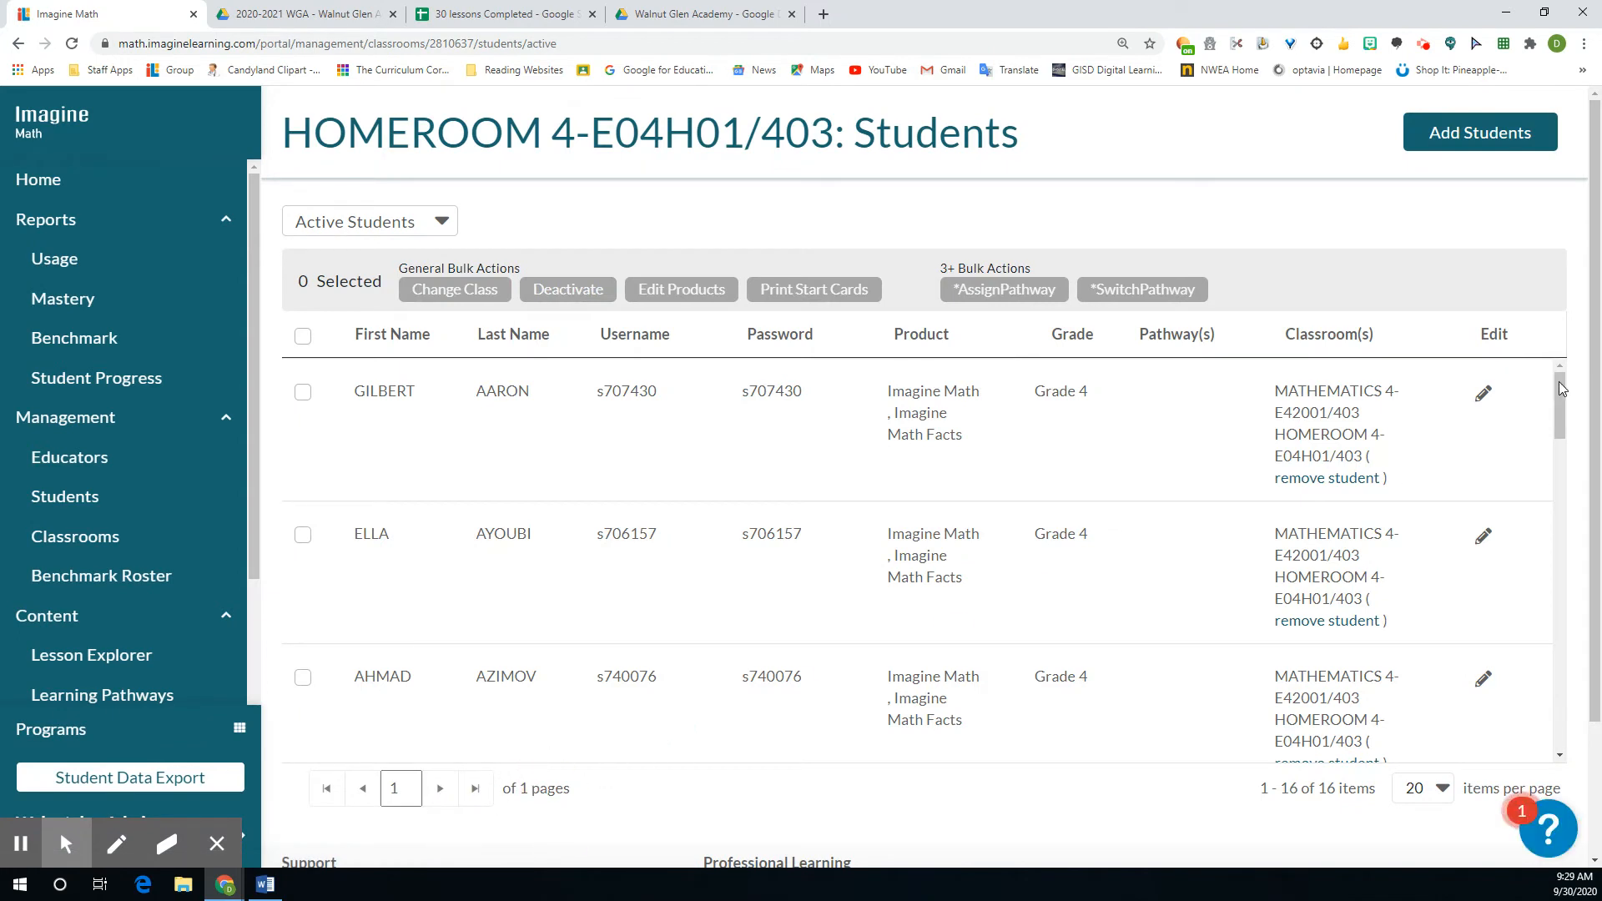
{"action": "scroll", "scroll_direction": "down", "scroll_amount": 3}
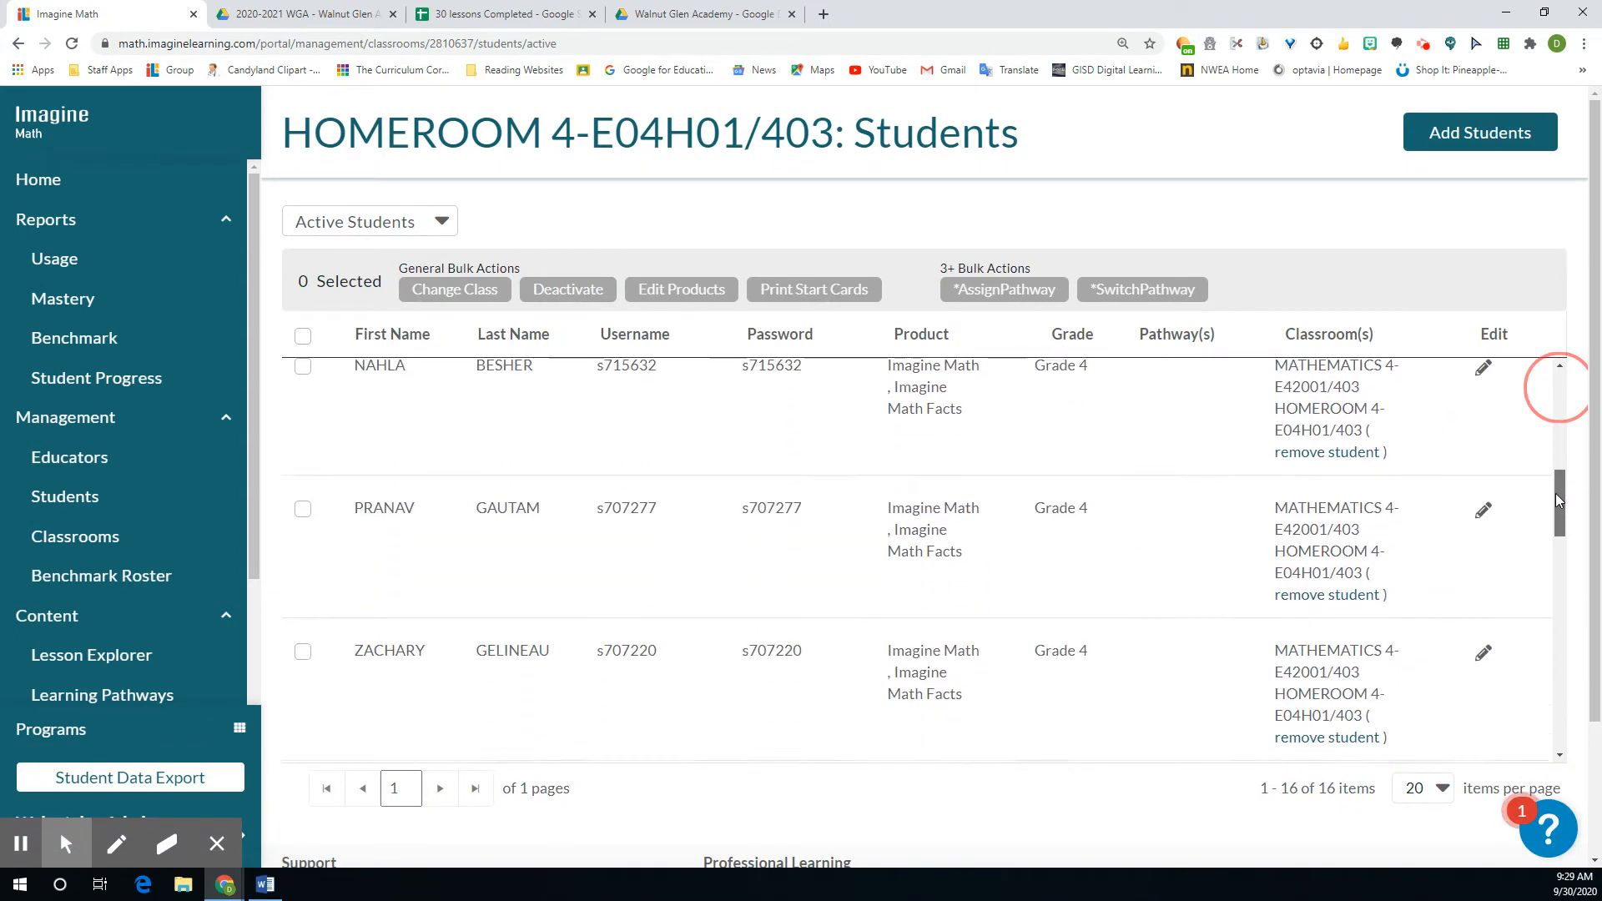
{"action": "scroll", "scroll_direction": "down", "scroll_amount": 3}
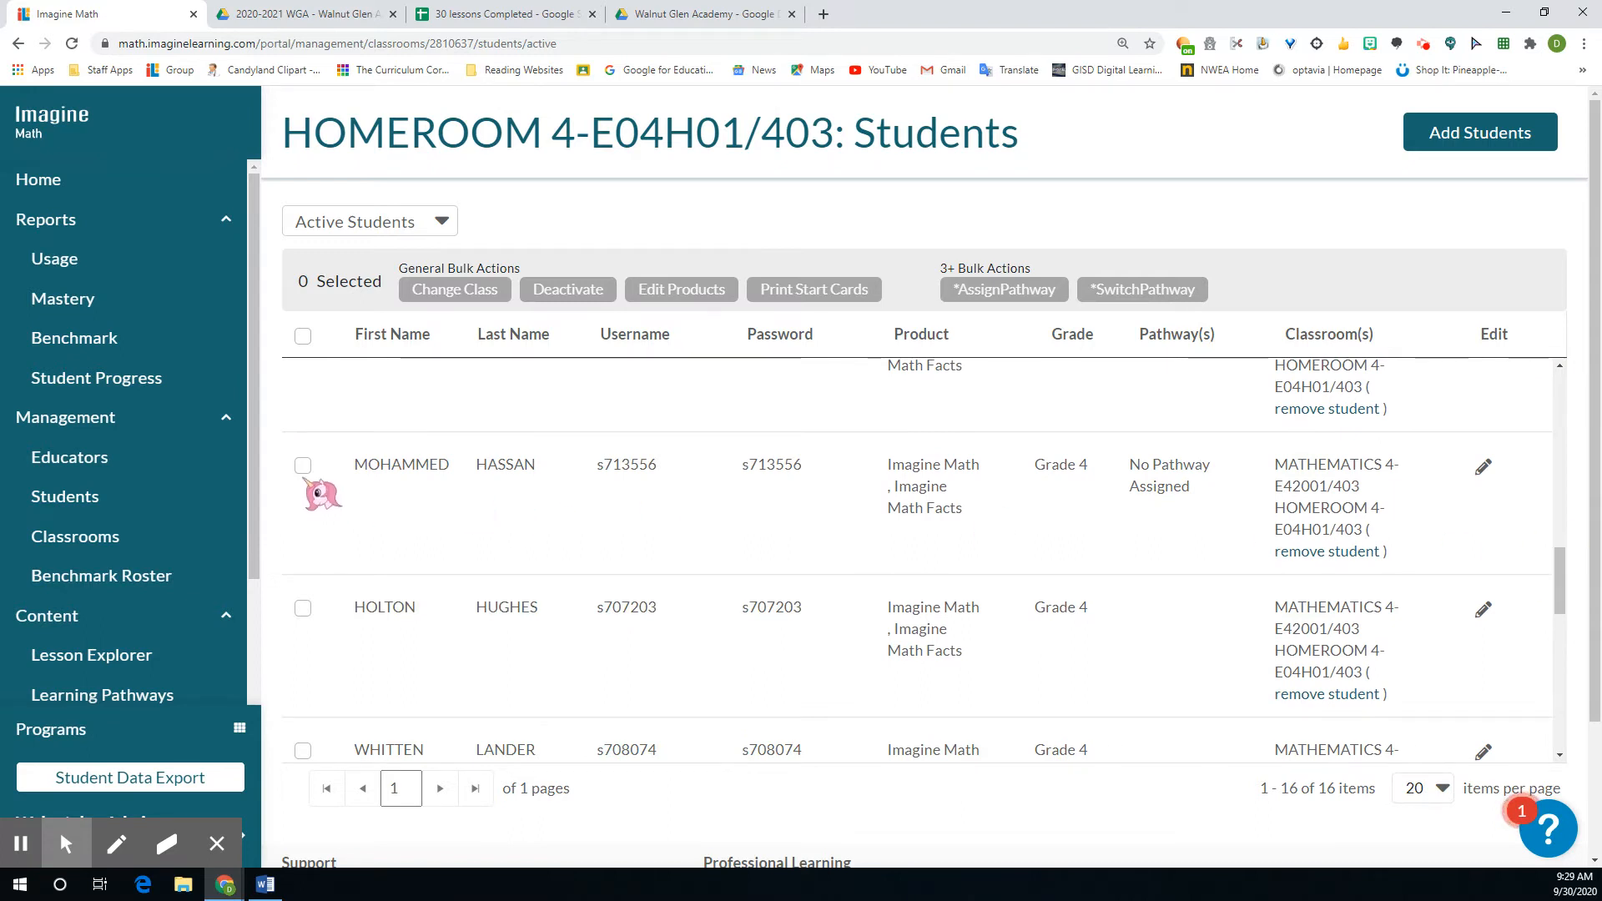
{"action": "left_click", "coordinate": [302, 466]}
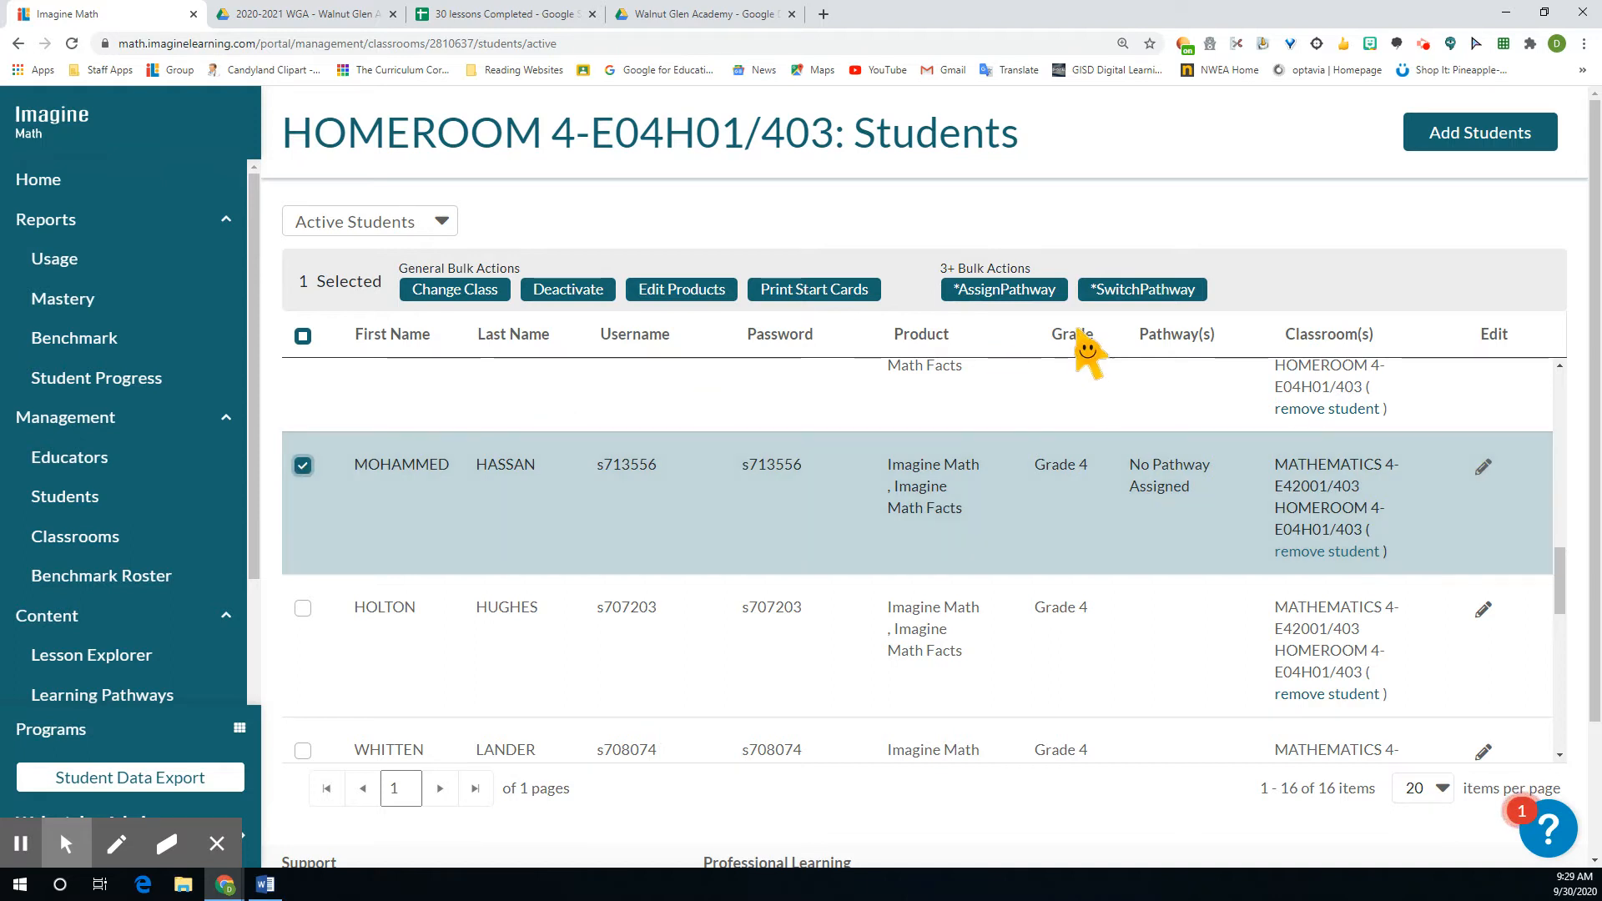
{"action": "left_click", "coordinate": [1002, 290]}
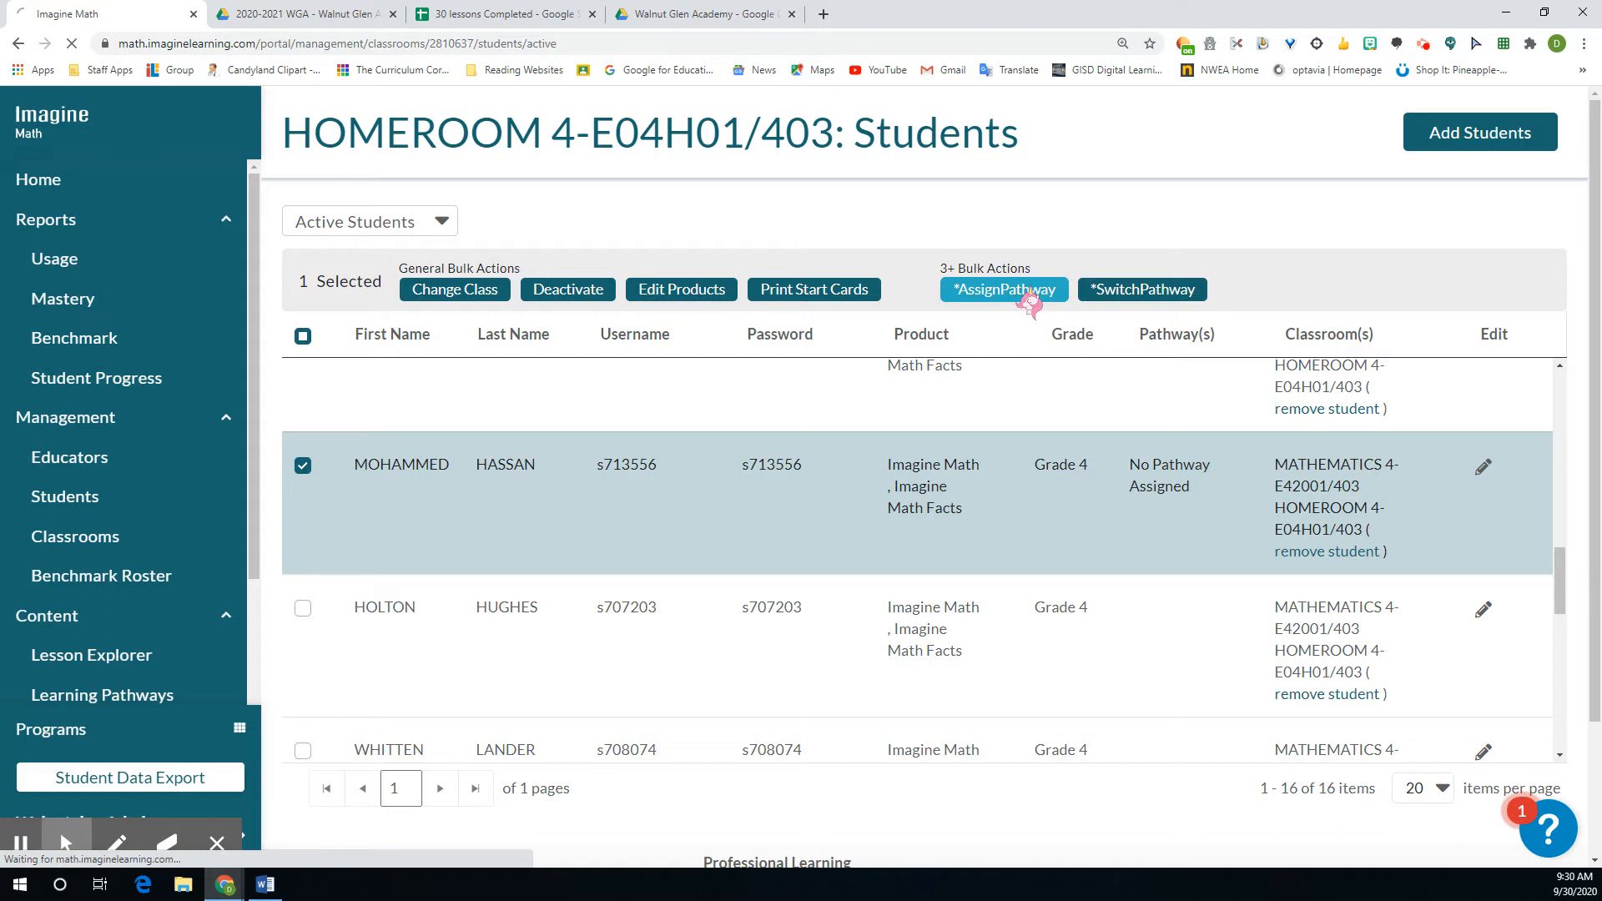
{"action": "left_click", "coordinate": [1002, 289]}
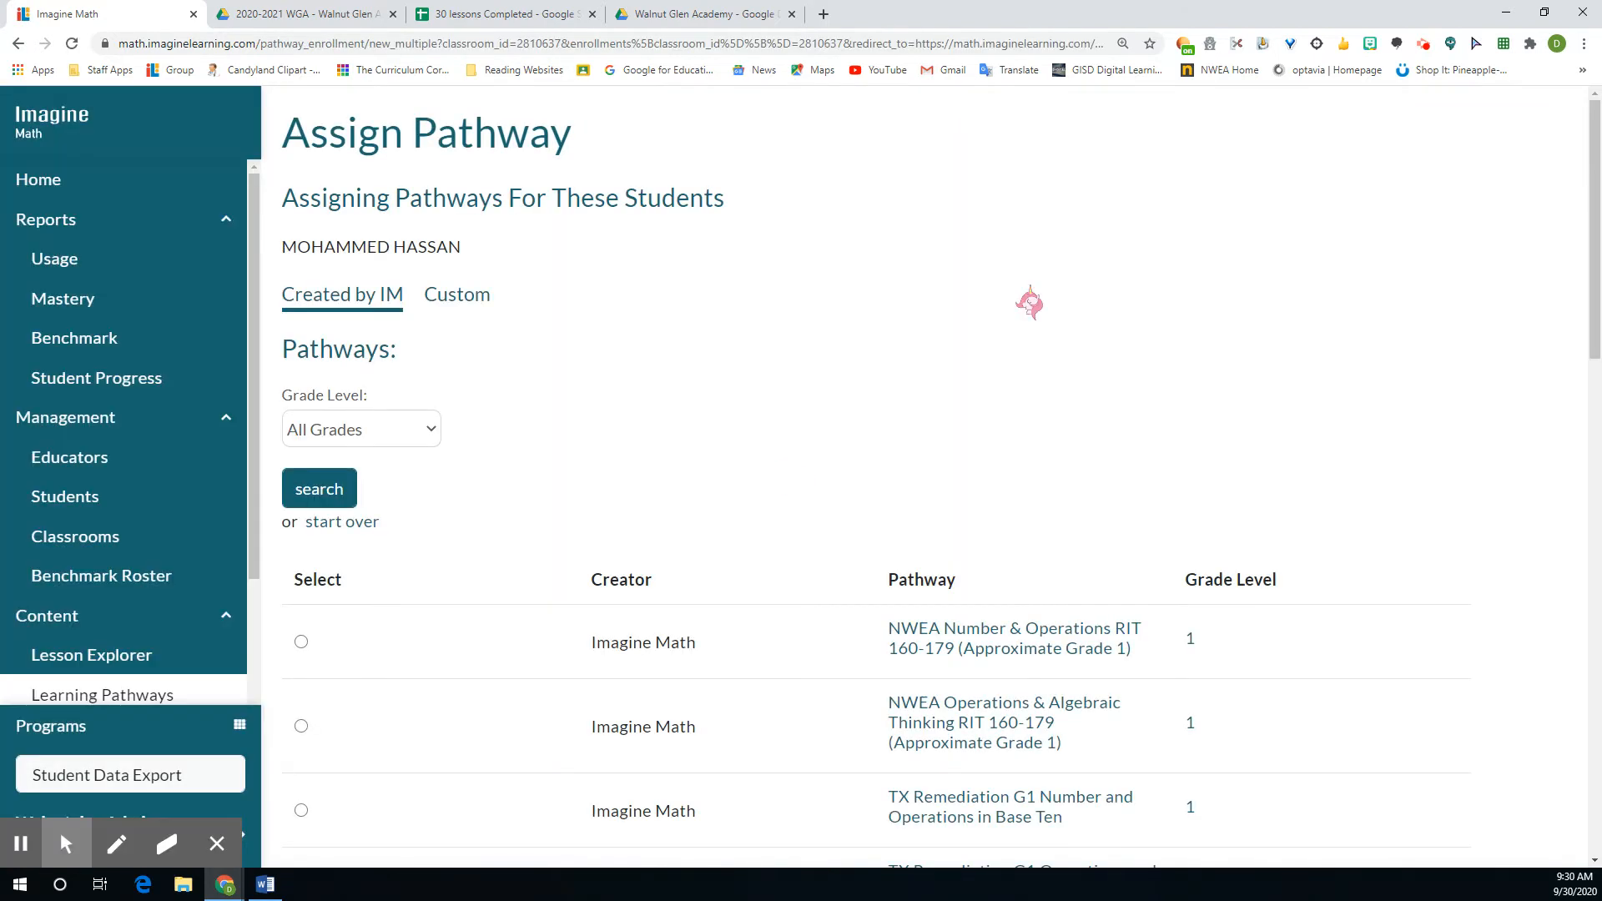
{"action": "left_click", "coordinate": [359, 428]}
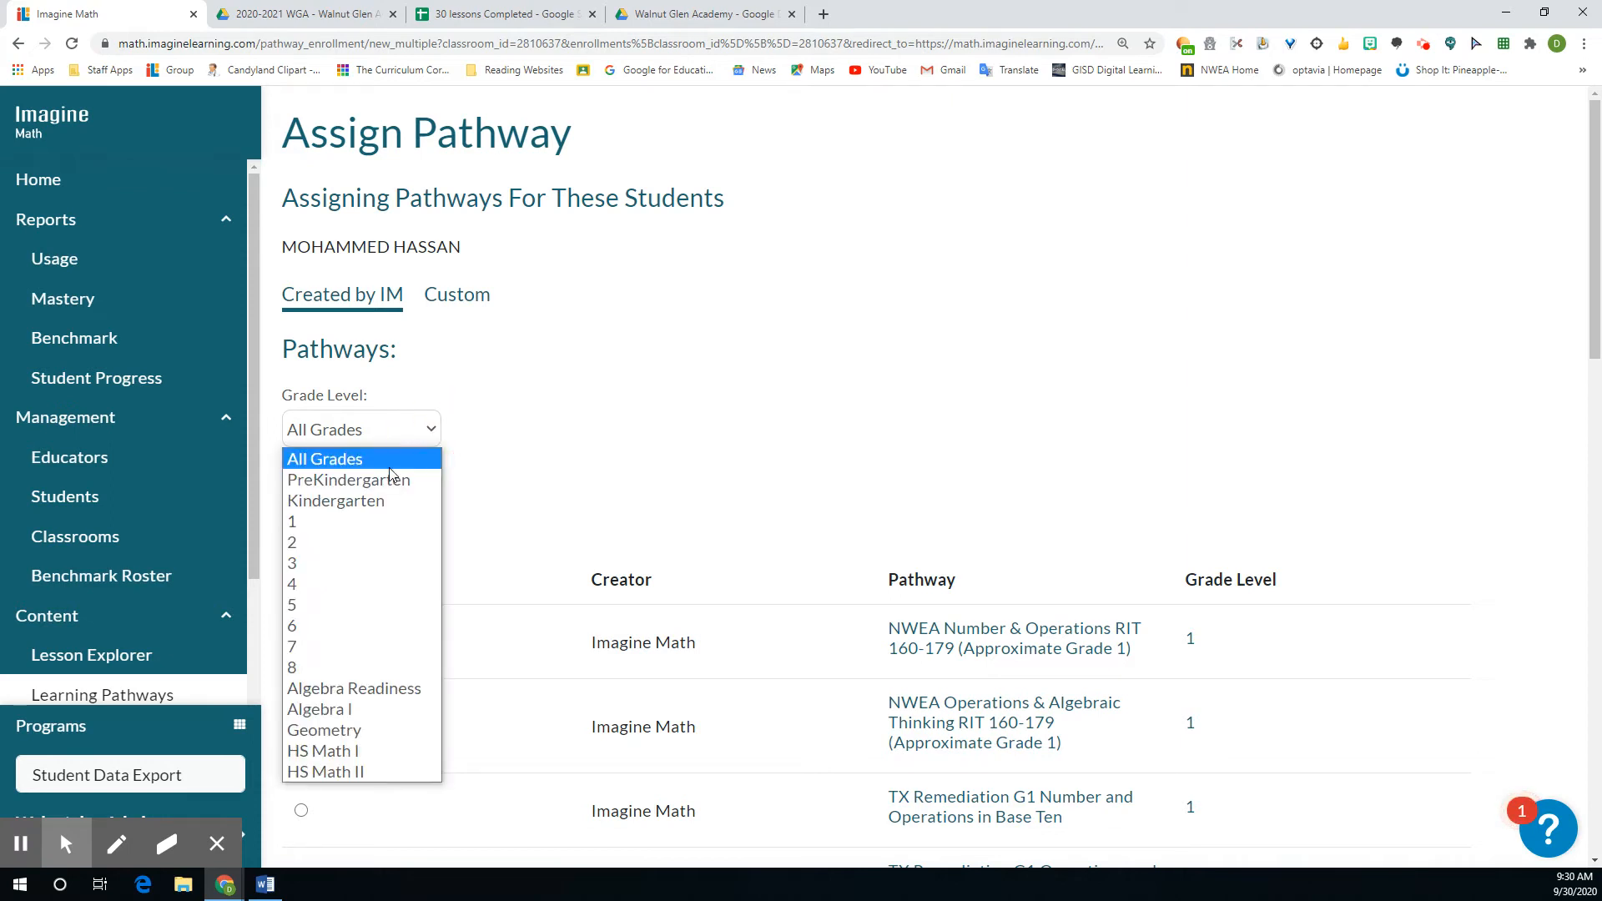
{"action": "left_click", "coordinate": [291, 604]}
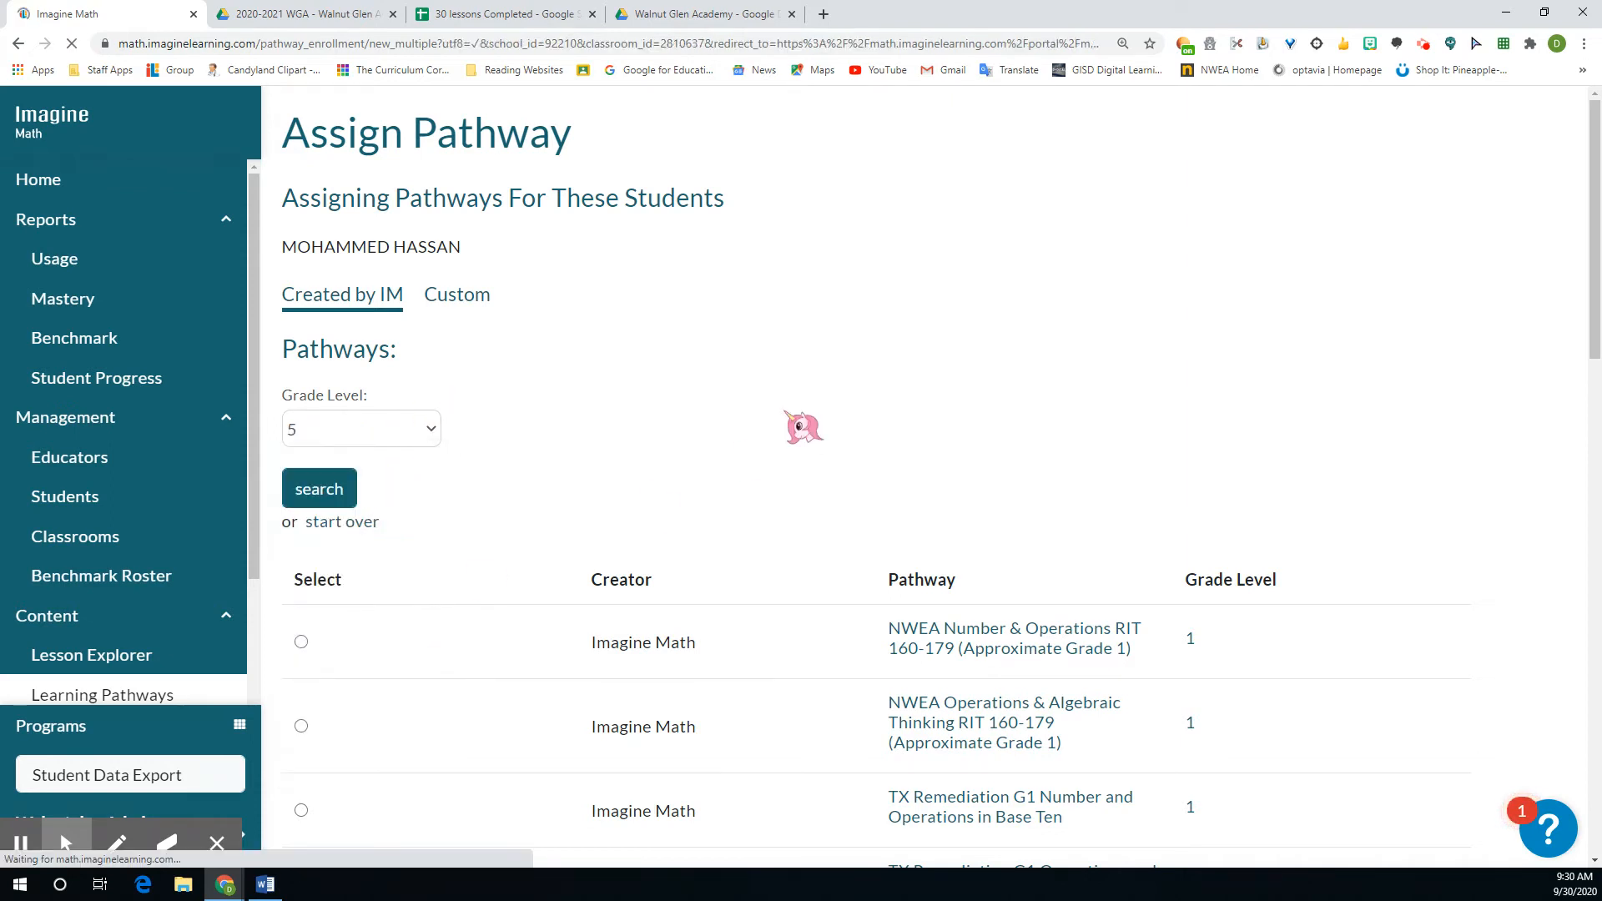
{"action": "left_click", "coordinate": [318, 487]}
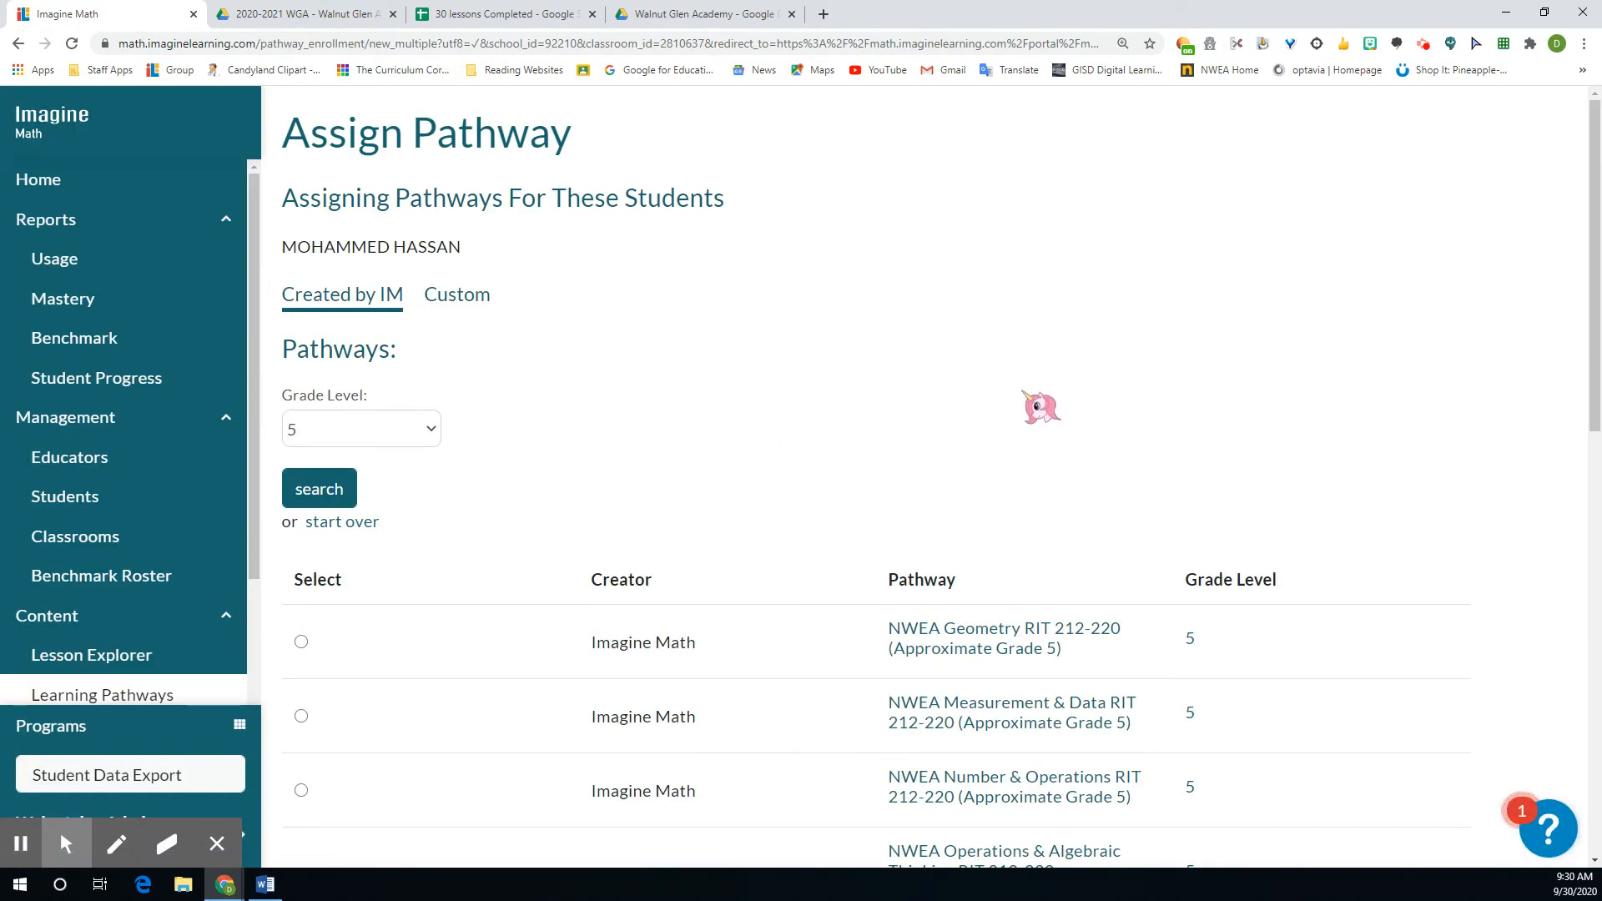
{"action": "scroll", "scroll_direction": "down", "scroll_amount": 3}
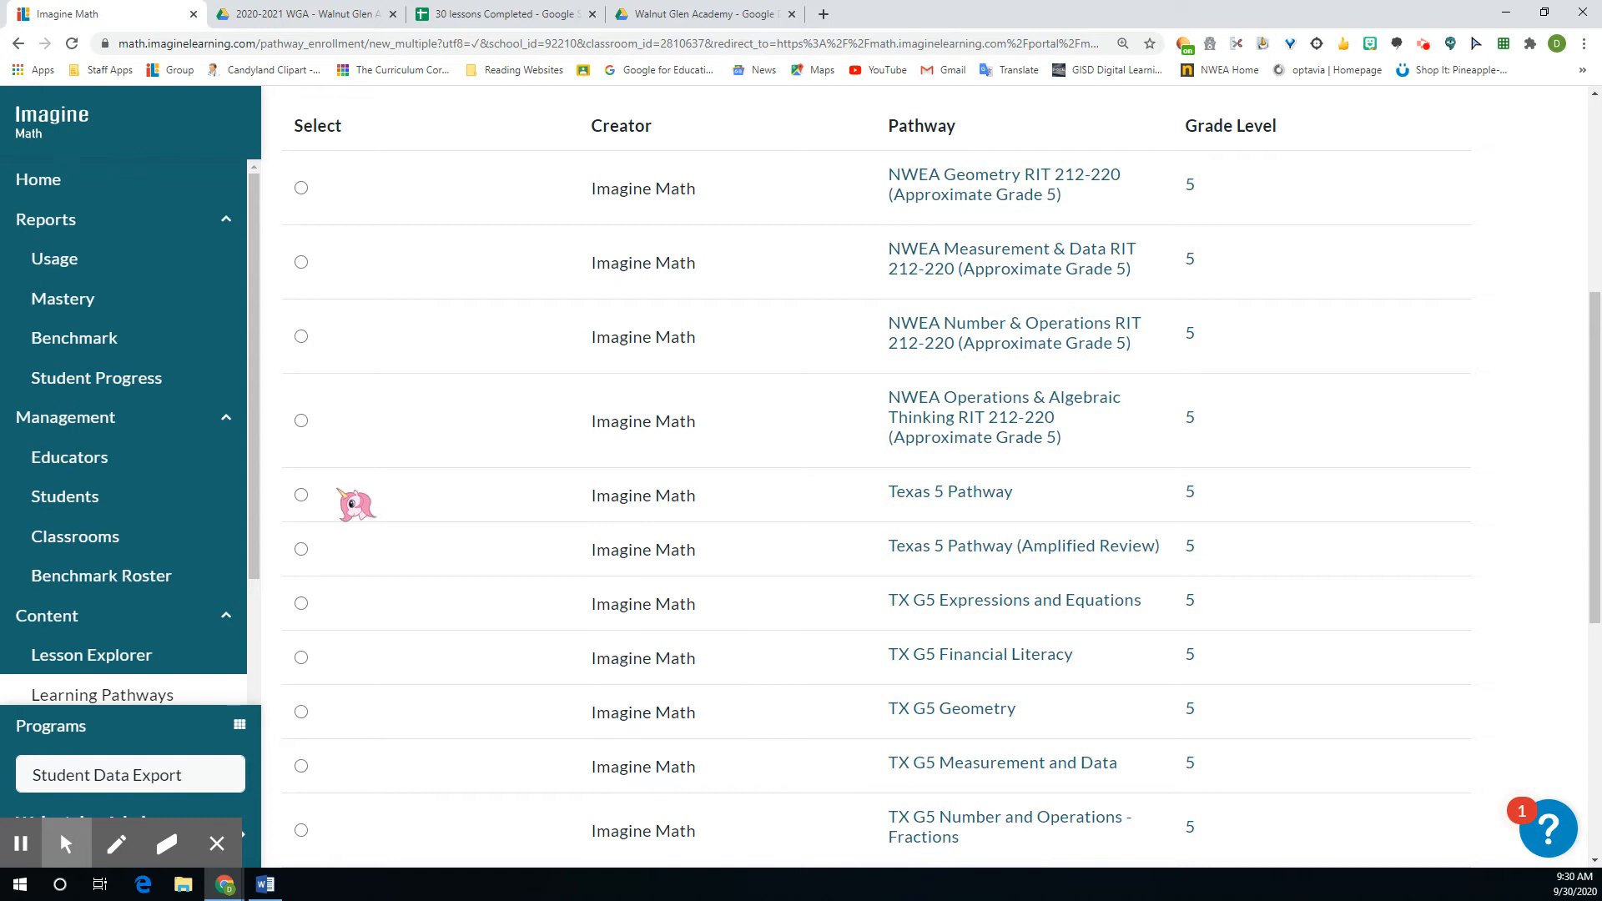
{"action": "left_click", "coordinate": [301, 495]}
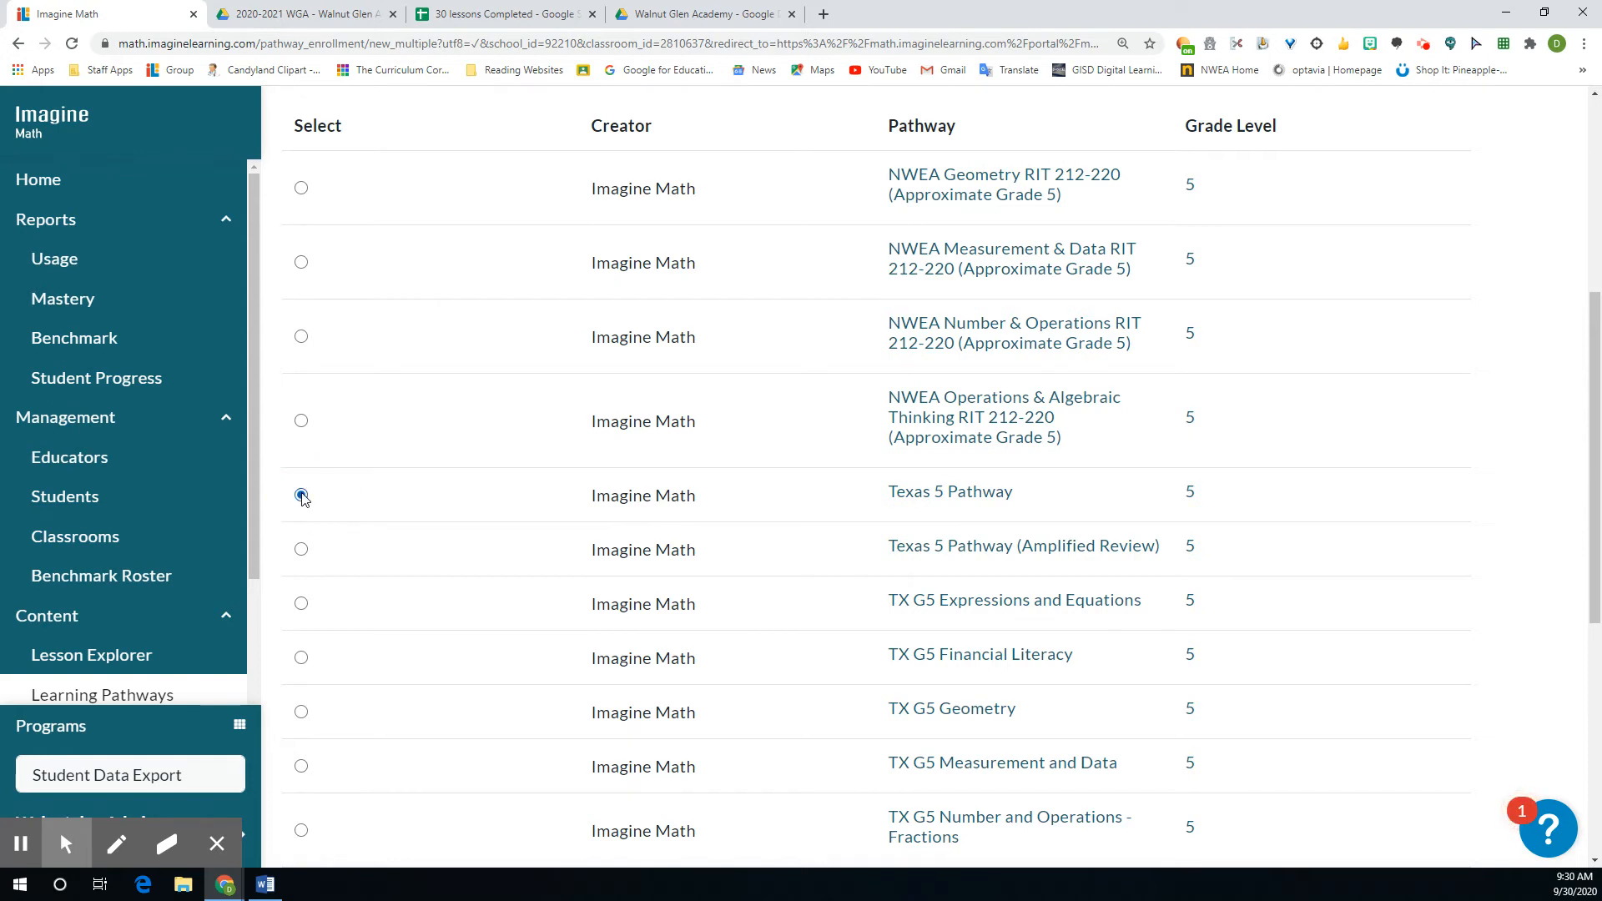
{"action": "scroll", "scroll_direction": "down", "scroll_amount": 3}
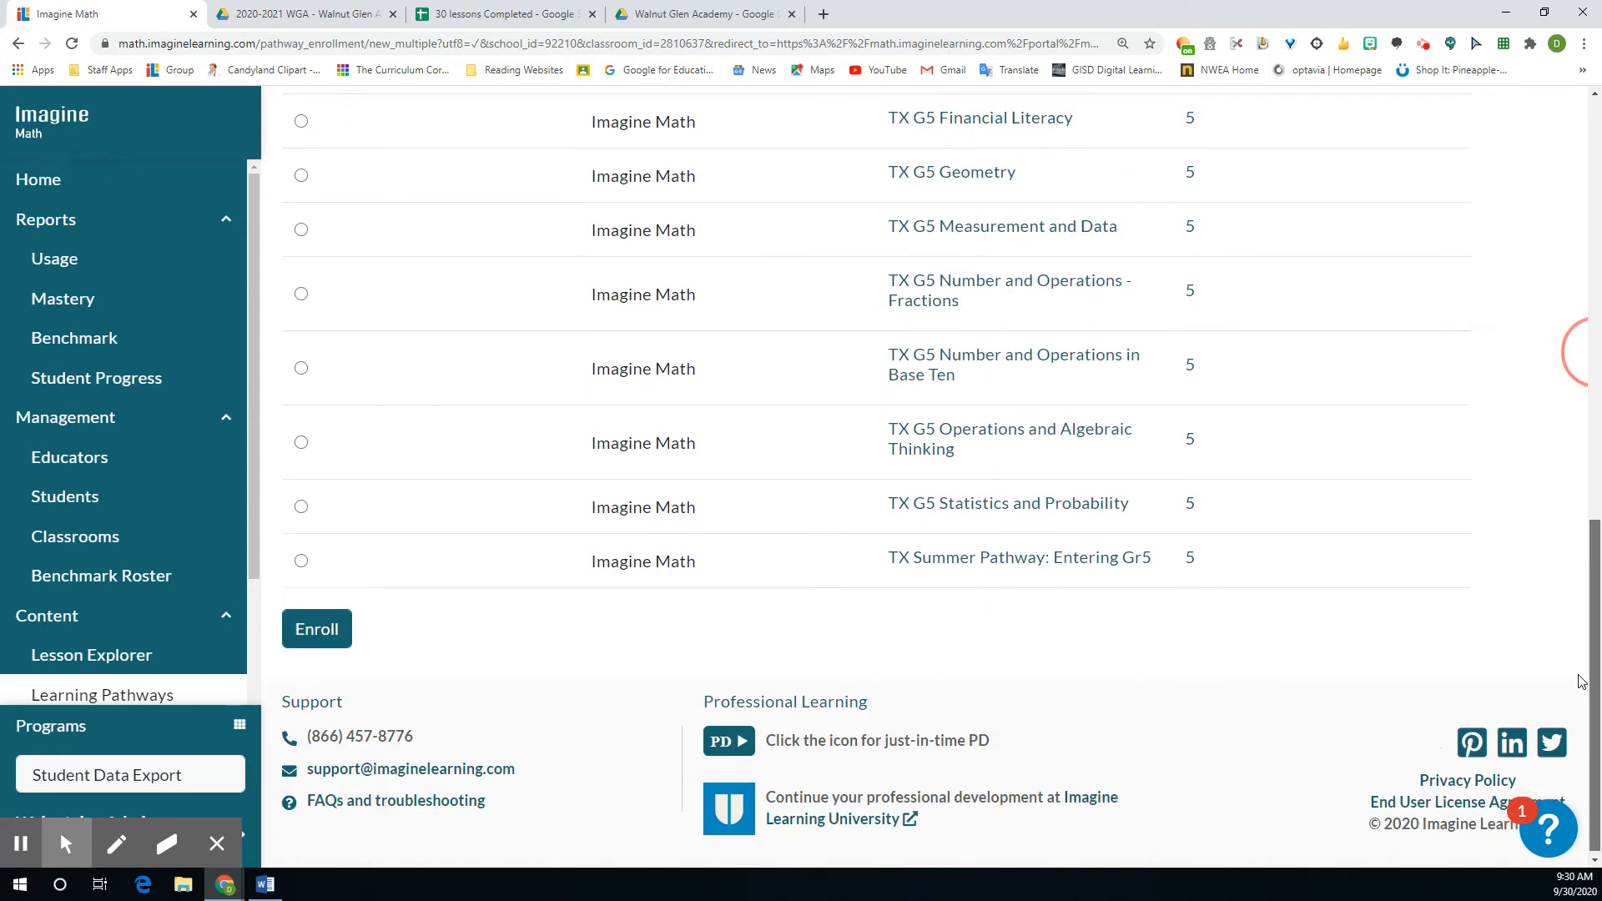
{"action": "left_click", "coordinate": [316, 628]}
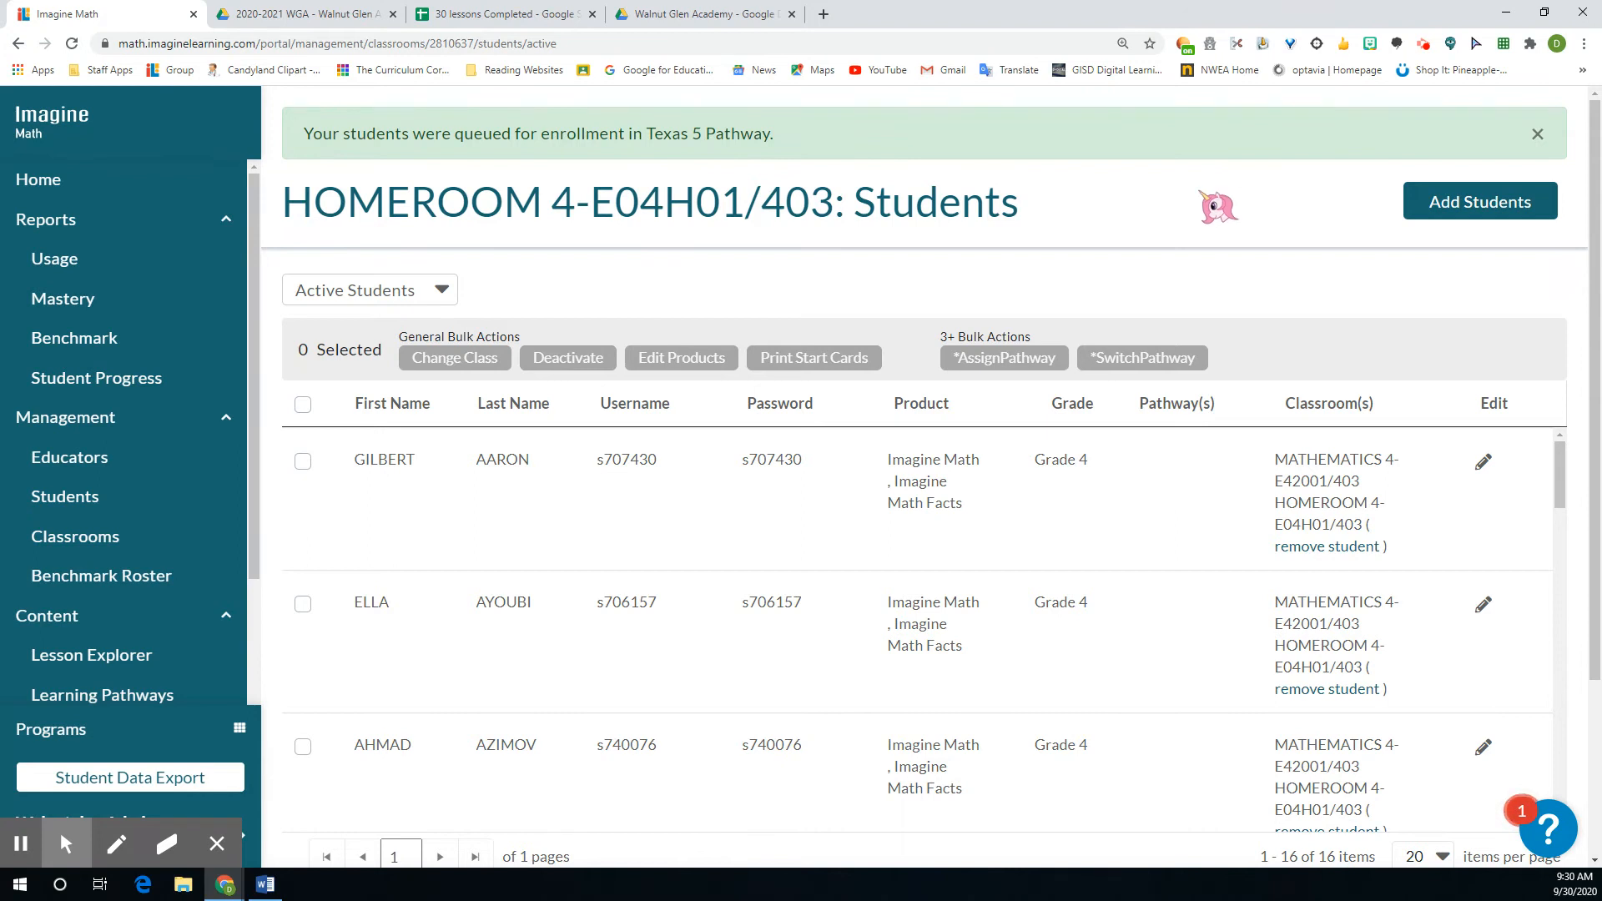
{"action": "left_click", "coordinate": [302, 461]}
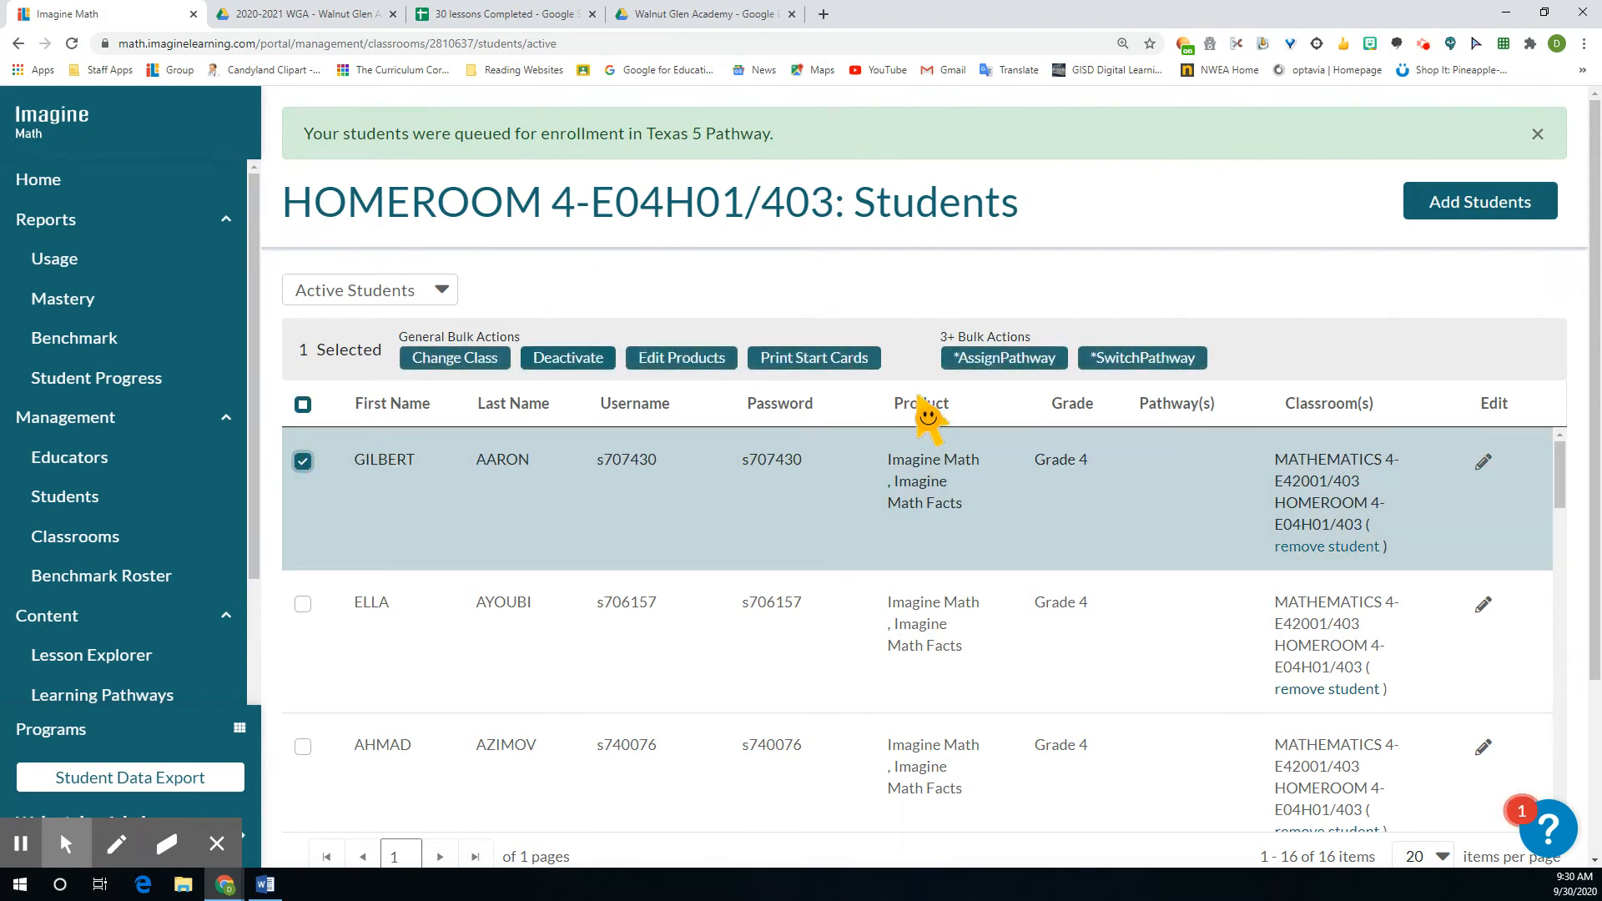
{"action": "left_click", "coordinate": [1003, 358]}
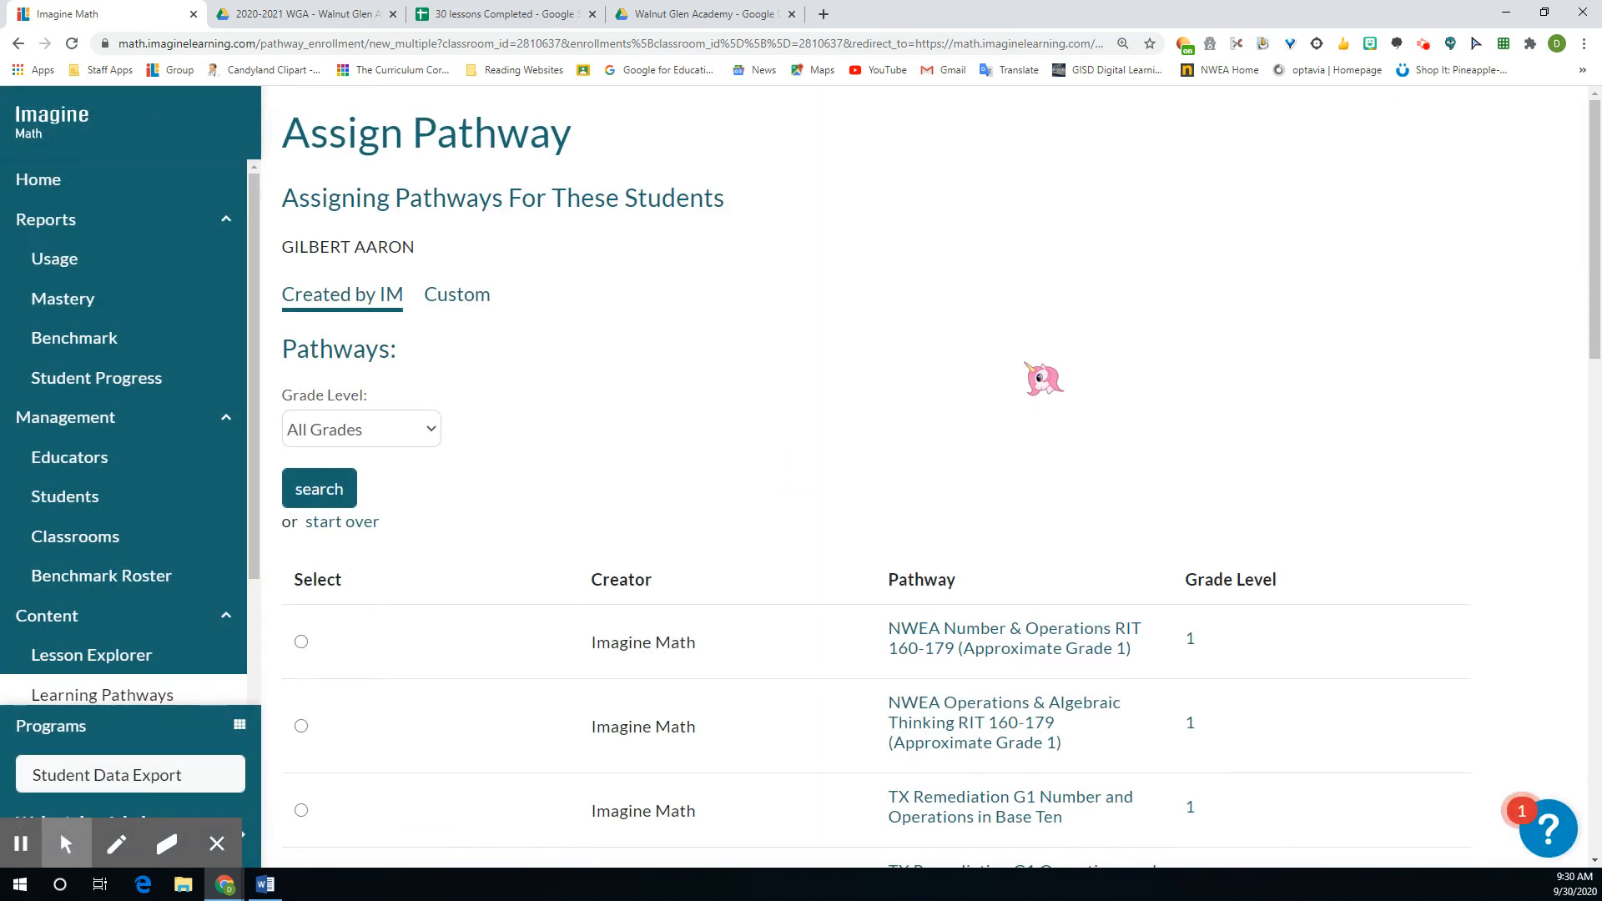
{"action": "scroll", "scroll_direction": "down", "scroll_amount": 3}
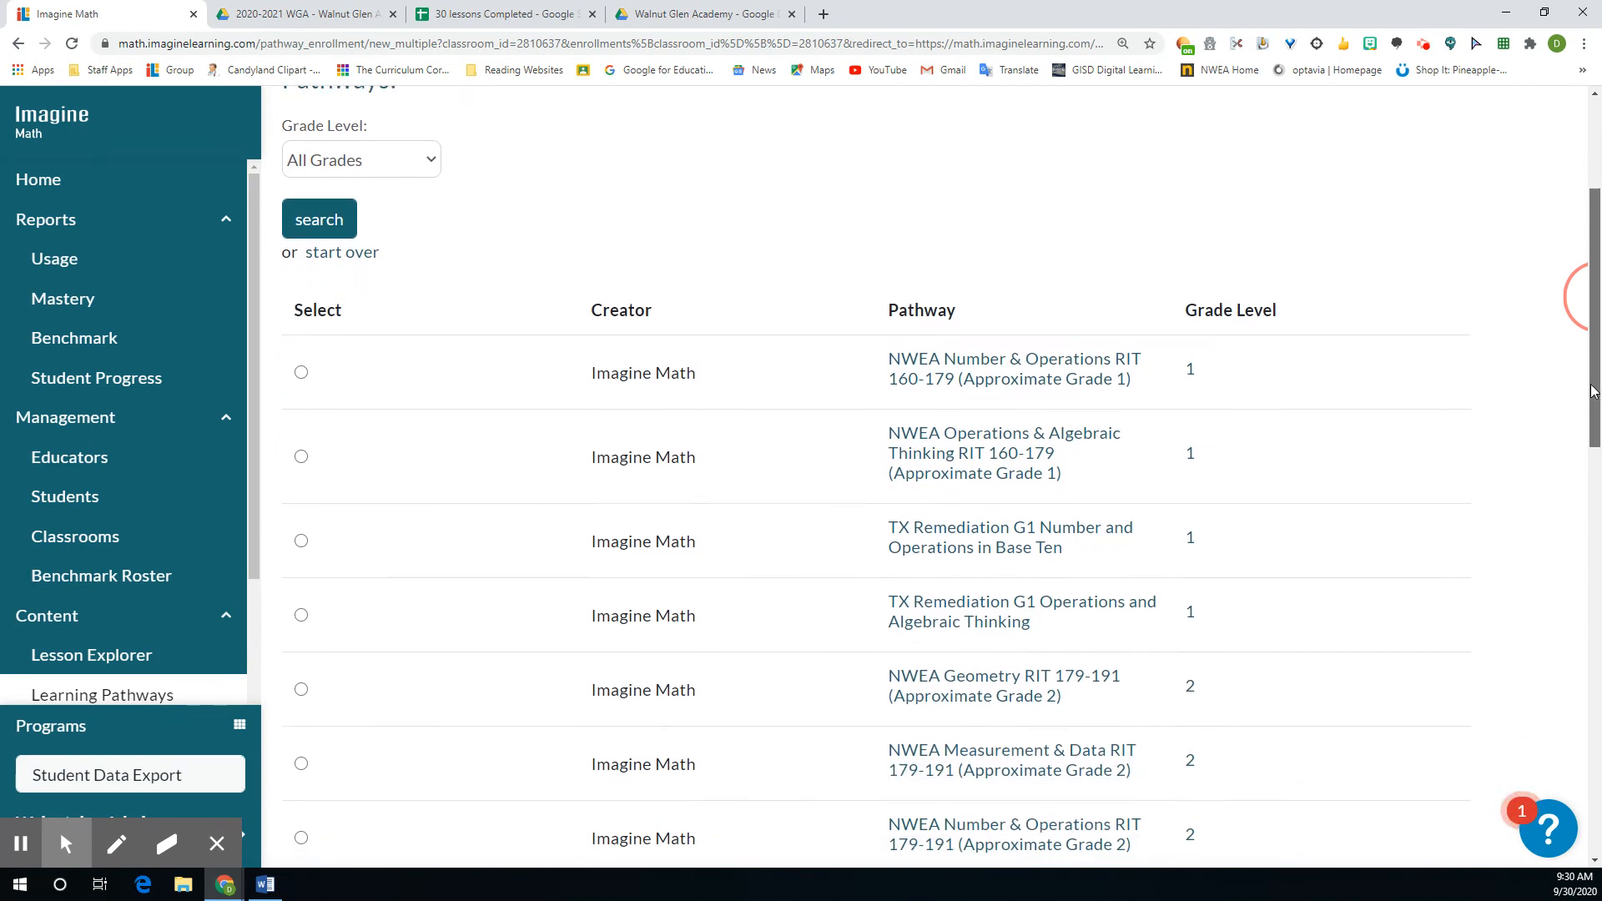
{"action": "scroll", "scroll_direction": "down", "scroll_amount": 3}
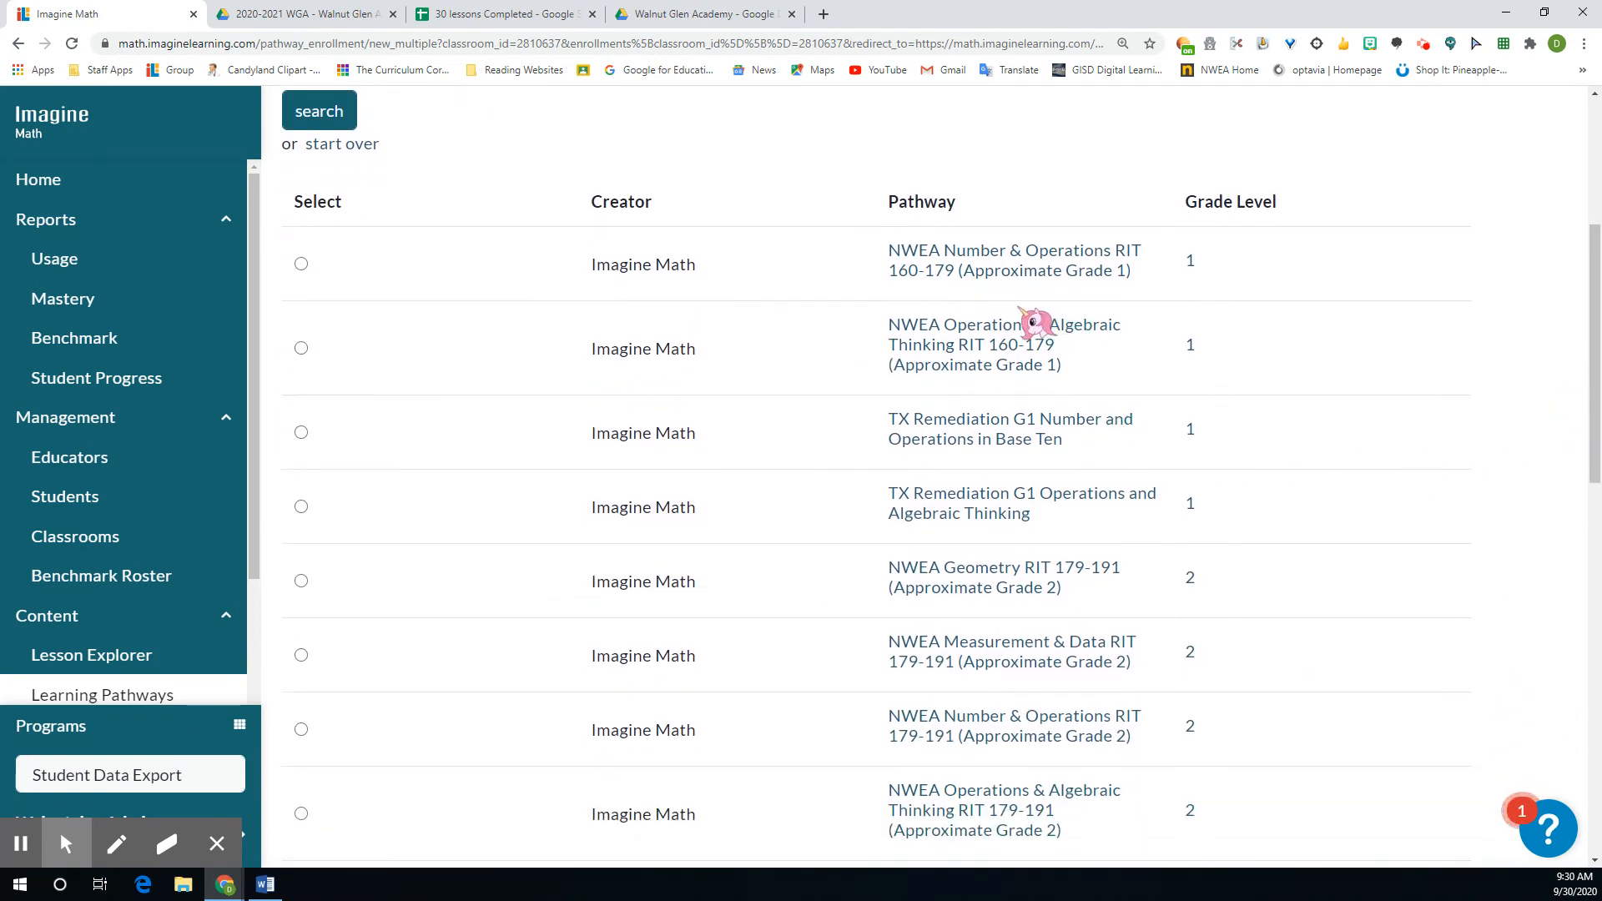